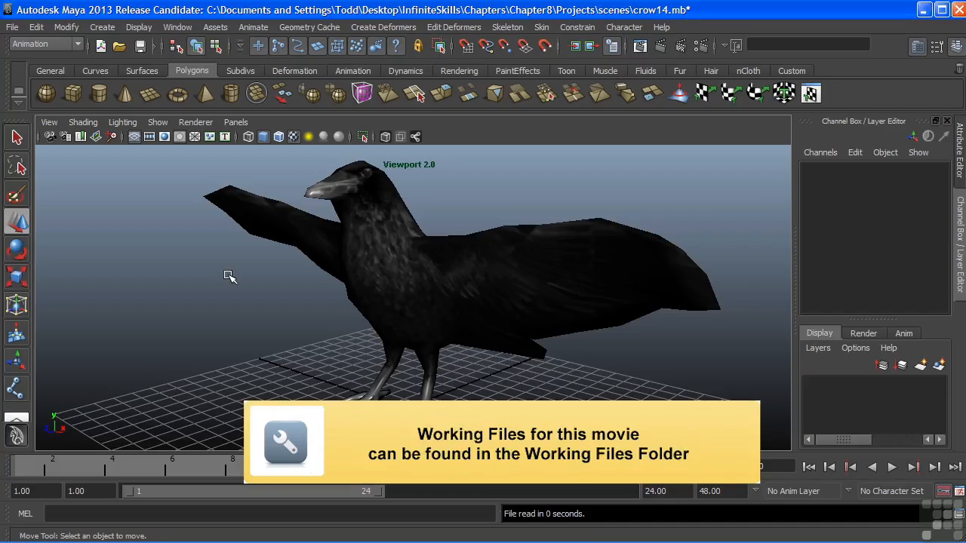
Switch the viewport to Default Quality Rendering with untextured grey shading, orbiting around the crow.
drag(229, 276, 430, 283)
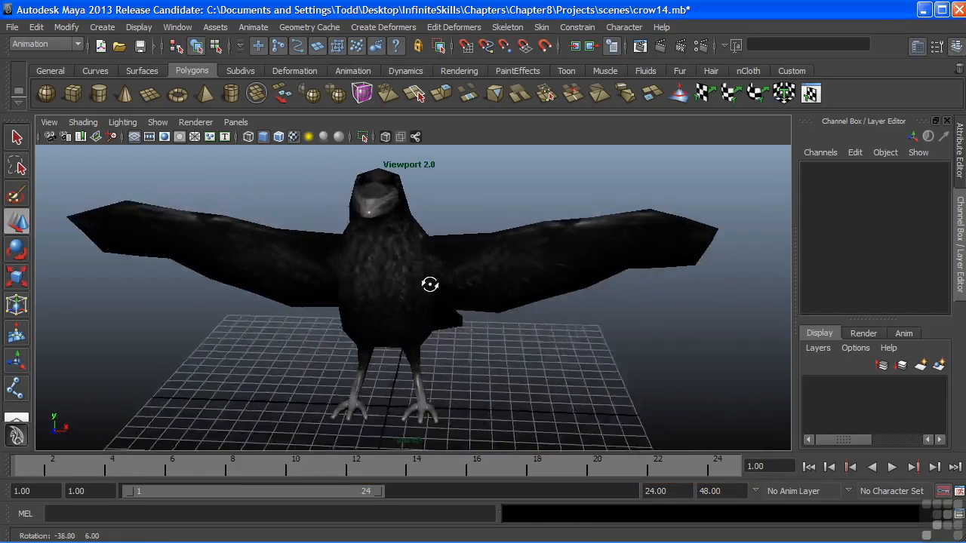
drag(430, 284, 365, 305)
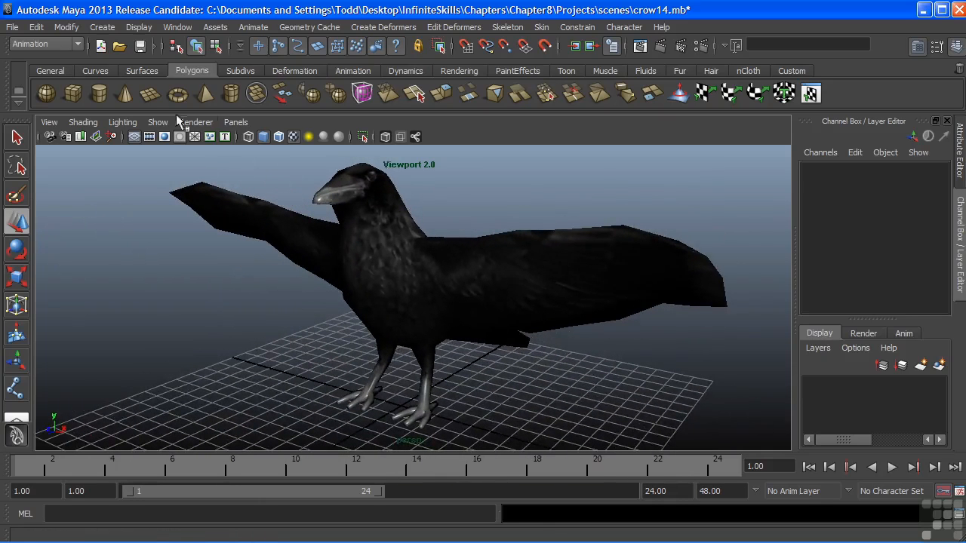
click(196, 120)
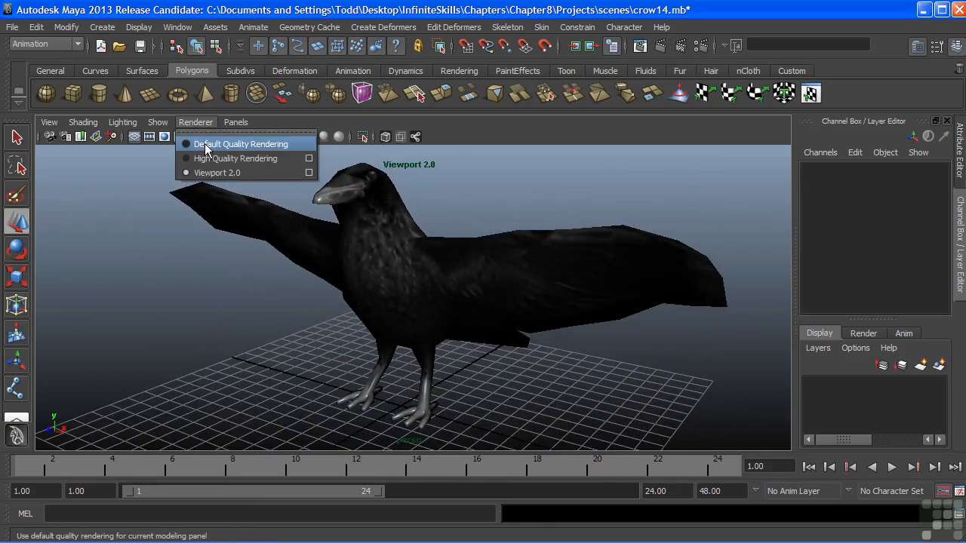
click(241, 143)
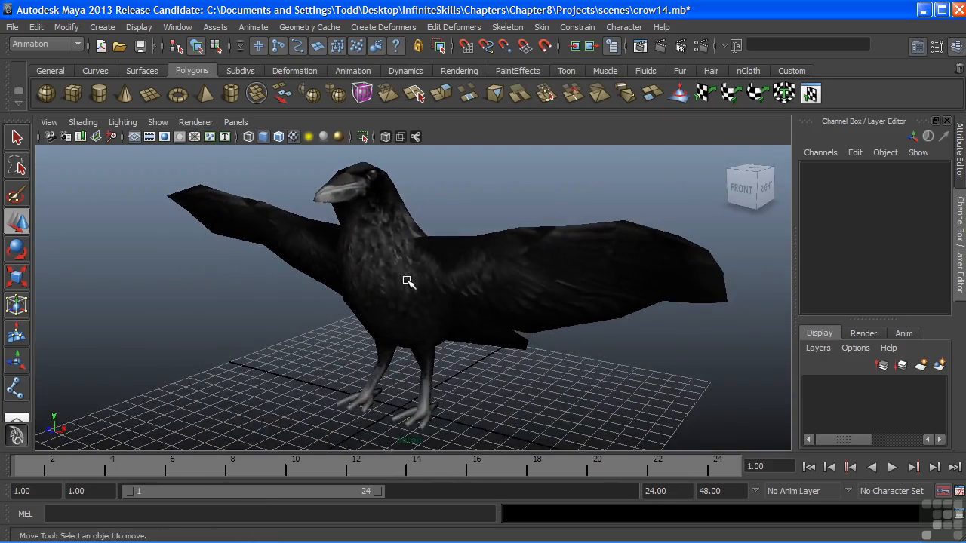
drag(408, 284, 492, 272)
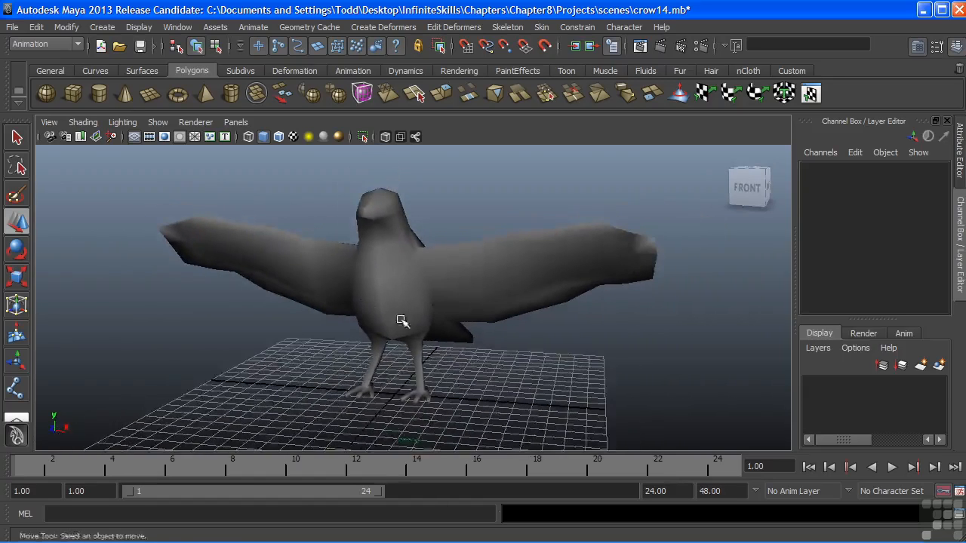
drag(401, 320, 428, 326)
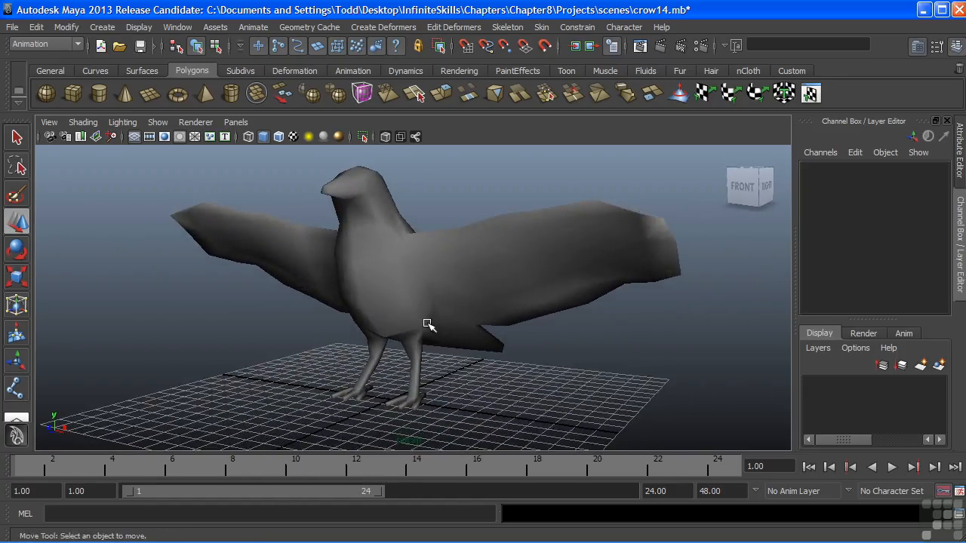
drag(430, 325, 435, 335)
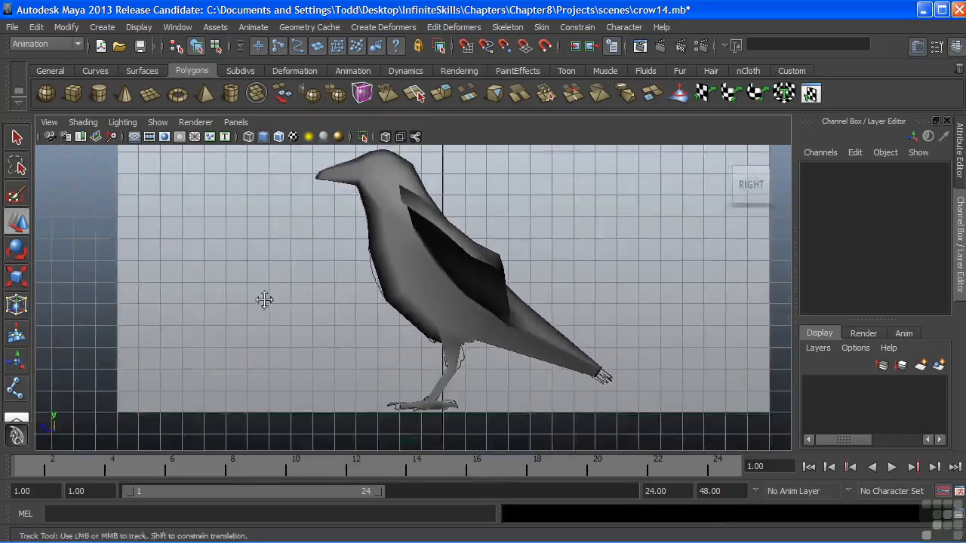
Frame the crow from the side in the orthographic view as a wireframe.
drag(264, 301, 353, 282)
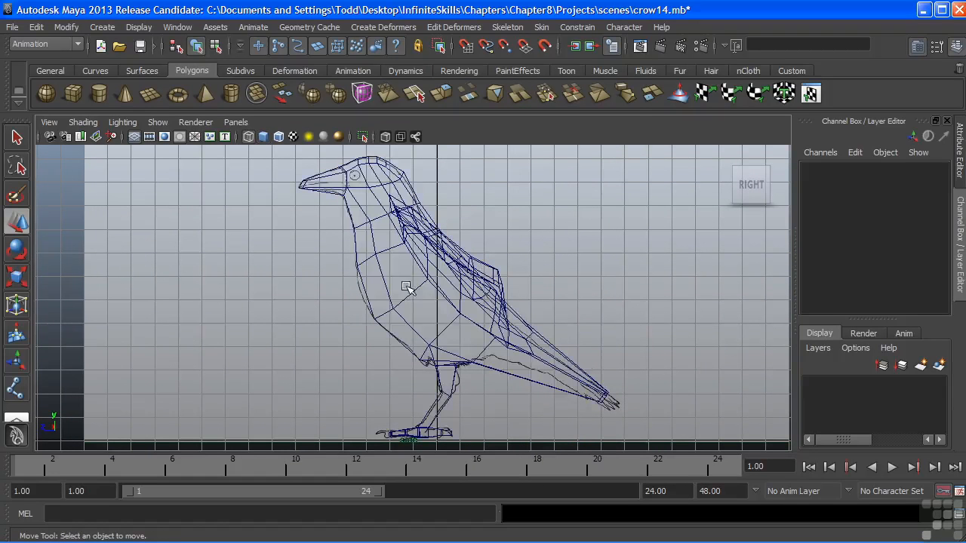
mouse_move(507, 27)
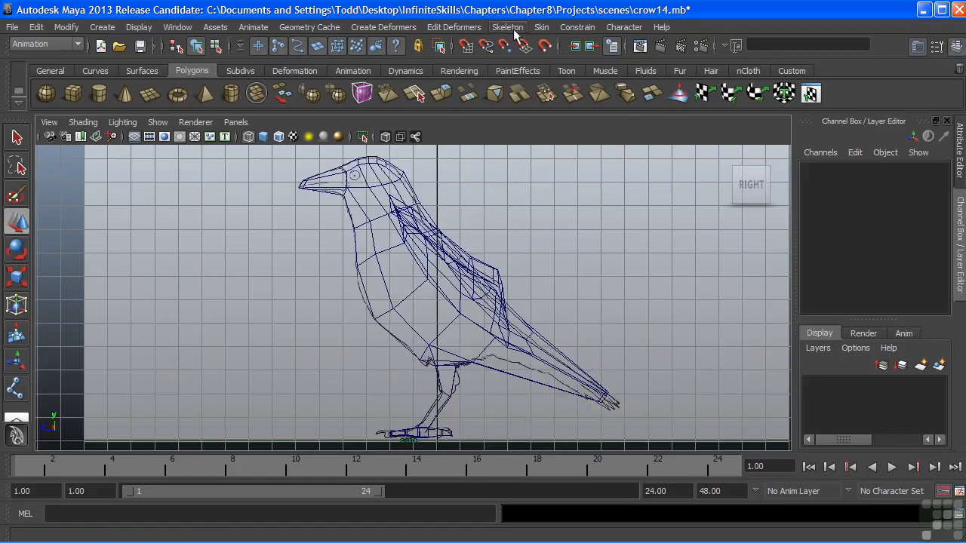
Start the Joint Tool and place the first spine joints at the hips and up the back.
click(507, 28)
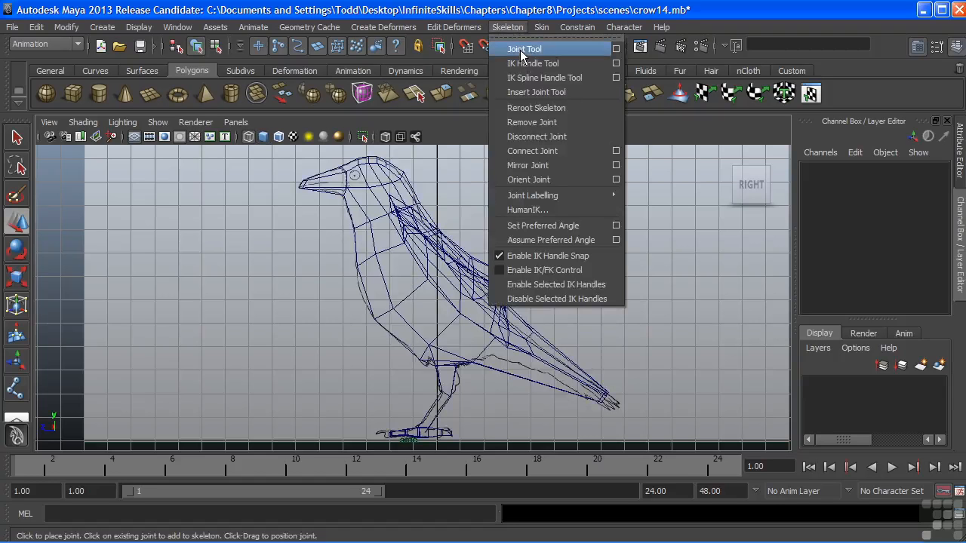
click(523, 48)
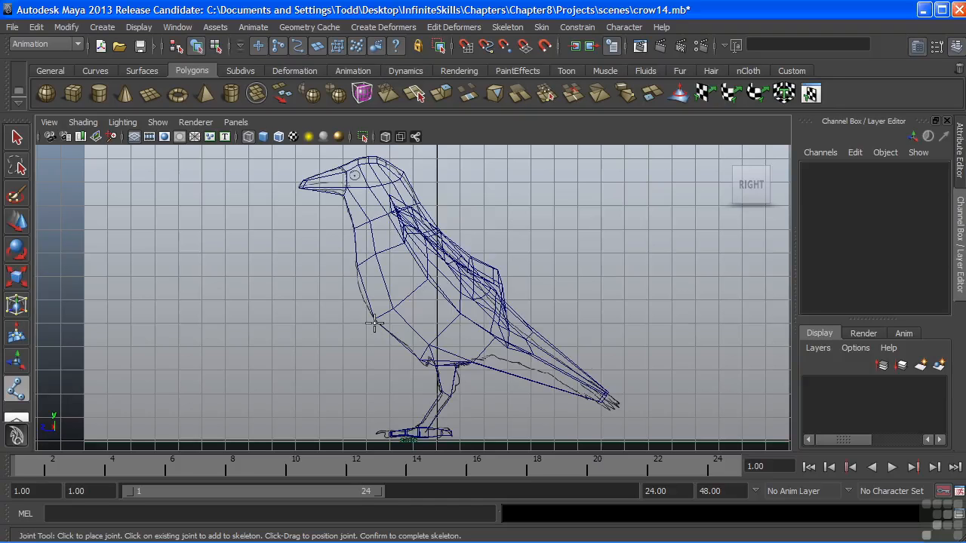
mouse_move(445, 326)
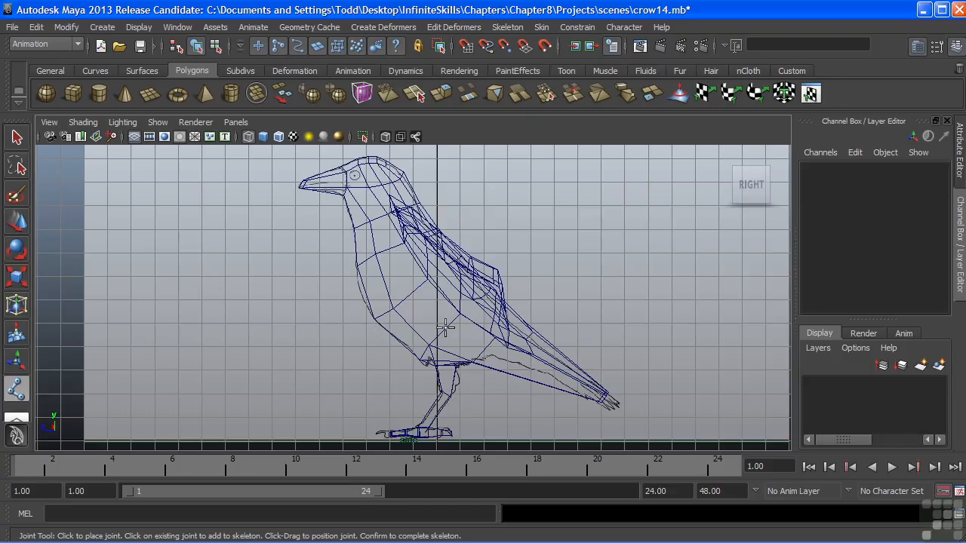
click(444, 328)
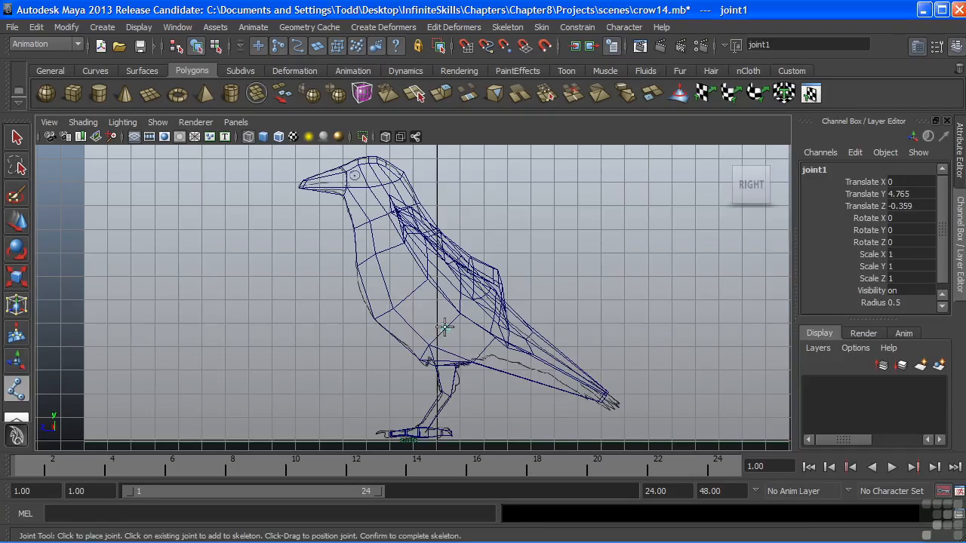
mouse_move(426, 332)
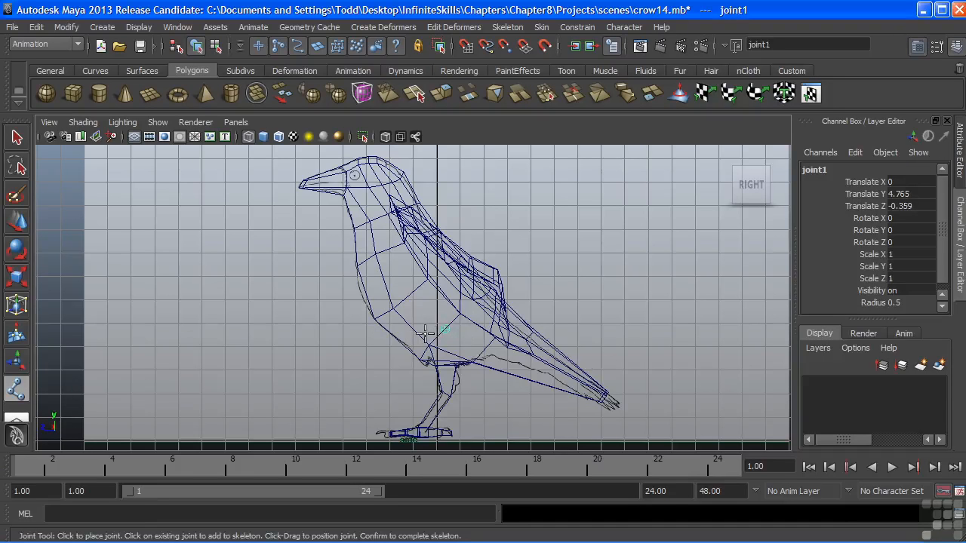
mouse_move(413, 301)
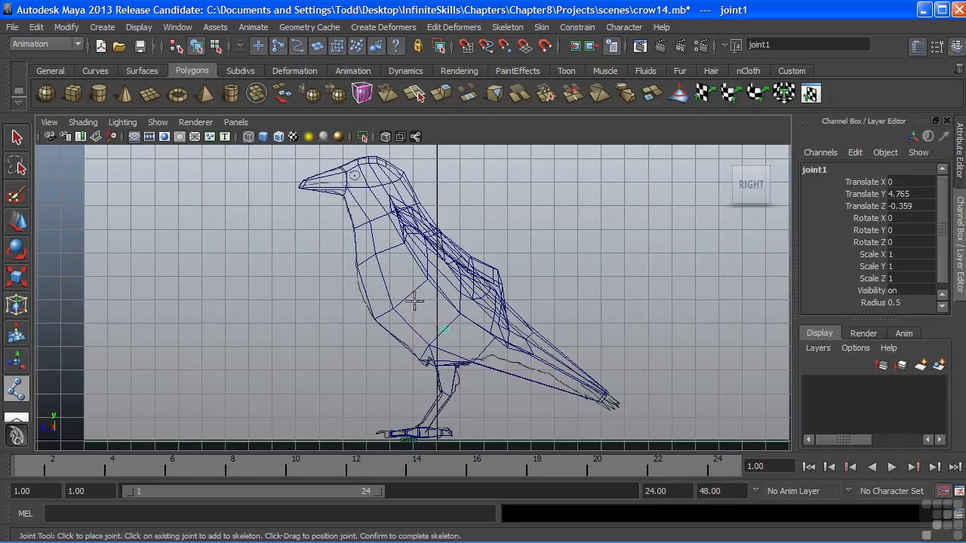
click(410, 299)
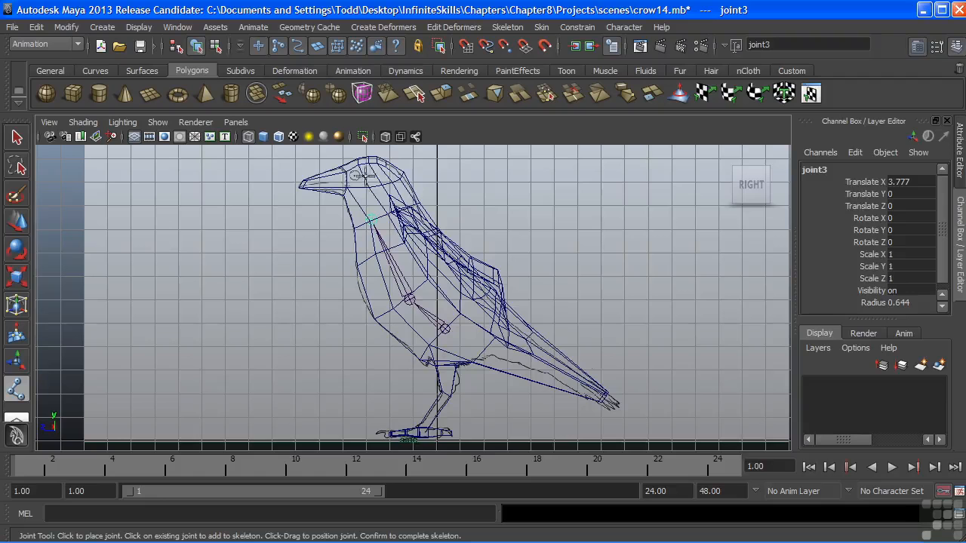
mouse_move(368, 173)
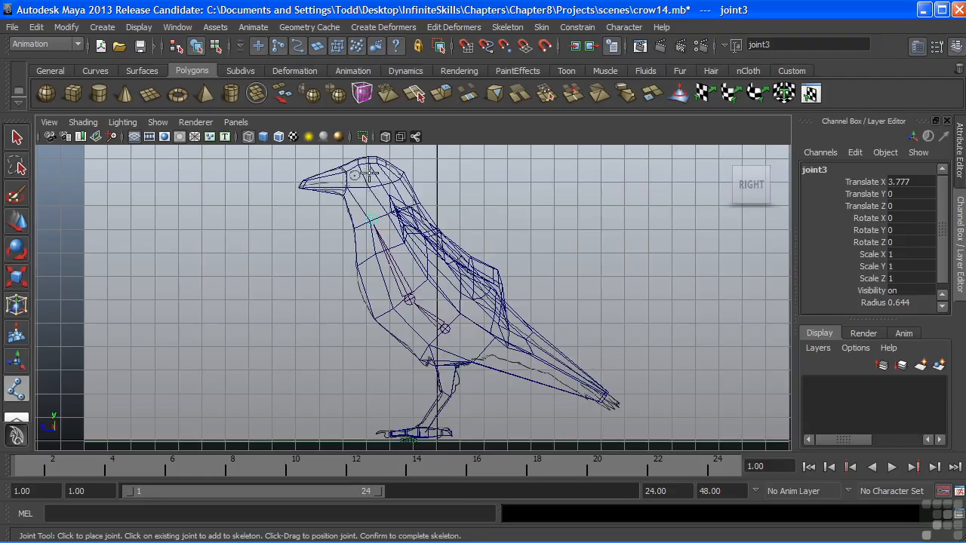
Continue the spine to the neck base and position the last joint inside the head toward the beak.
click(389, 175)
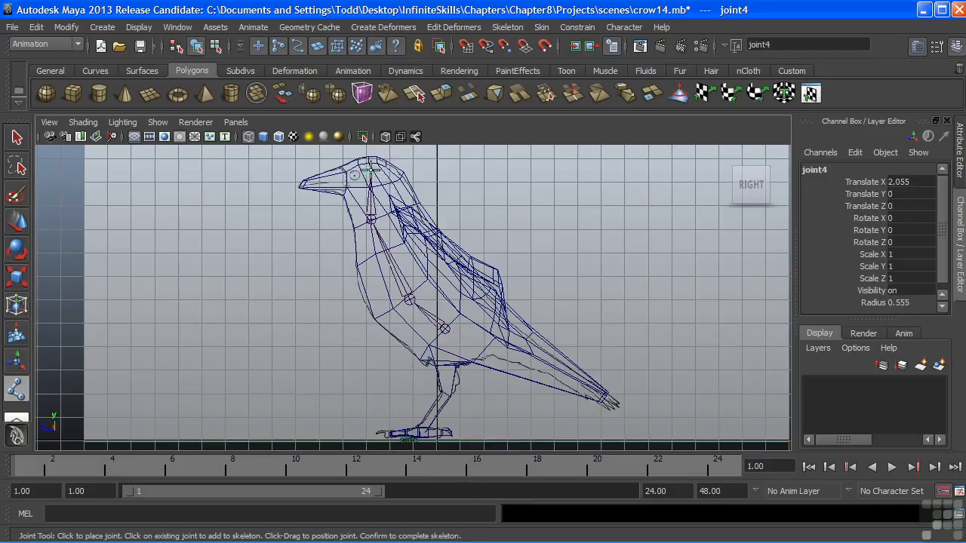
drag(370, 174, 351, 179)
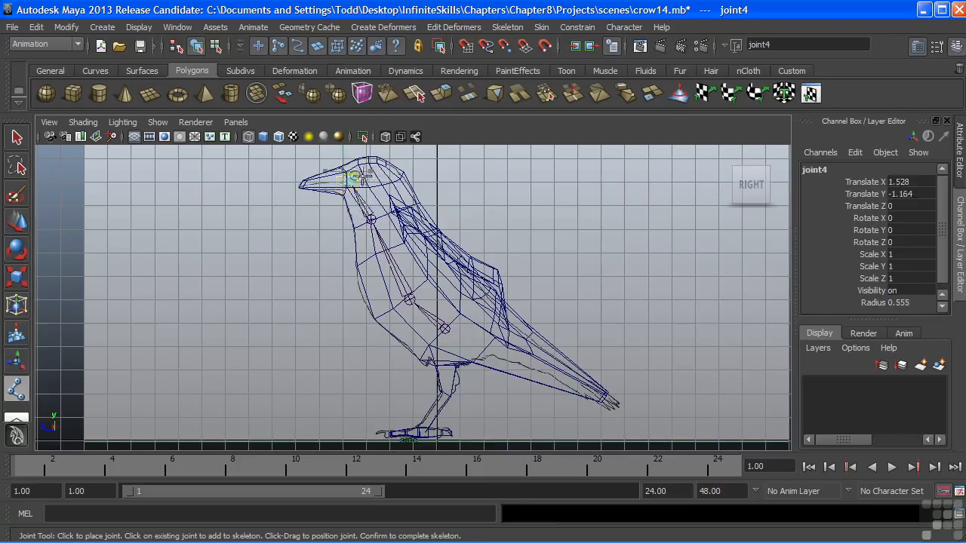
drag(355, 178, 370, 165)
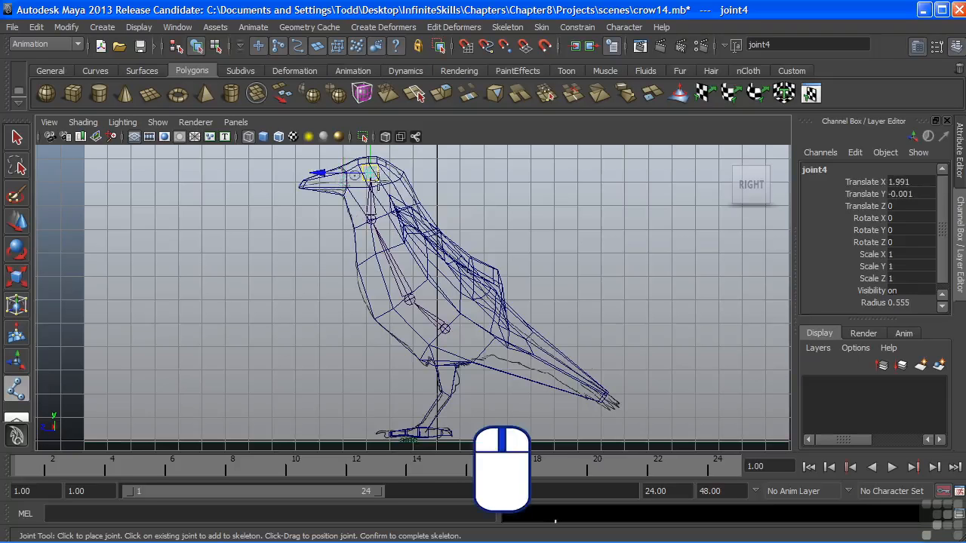
mouse_move(392, 208)
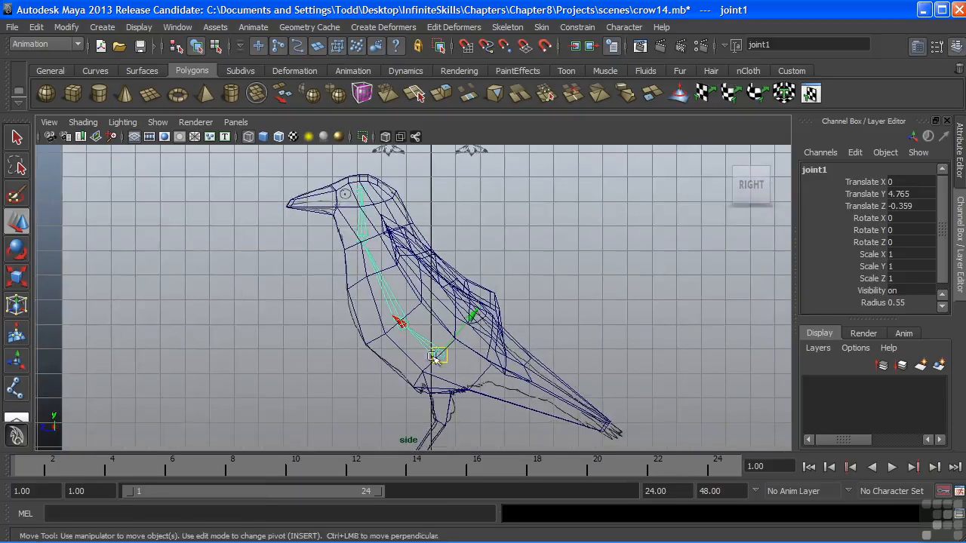
Move joint1 so the spine chain sits in the middle of the crow's body.
drag(438, 354, 365, 347)
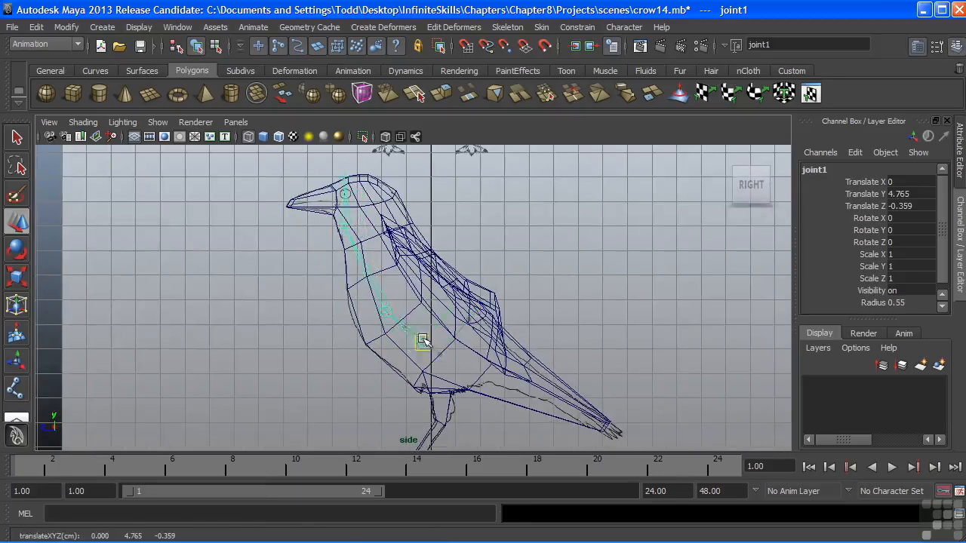
drag(422, 339, 435, 347)
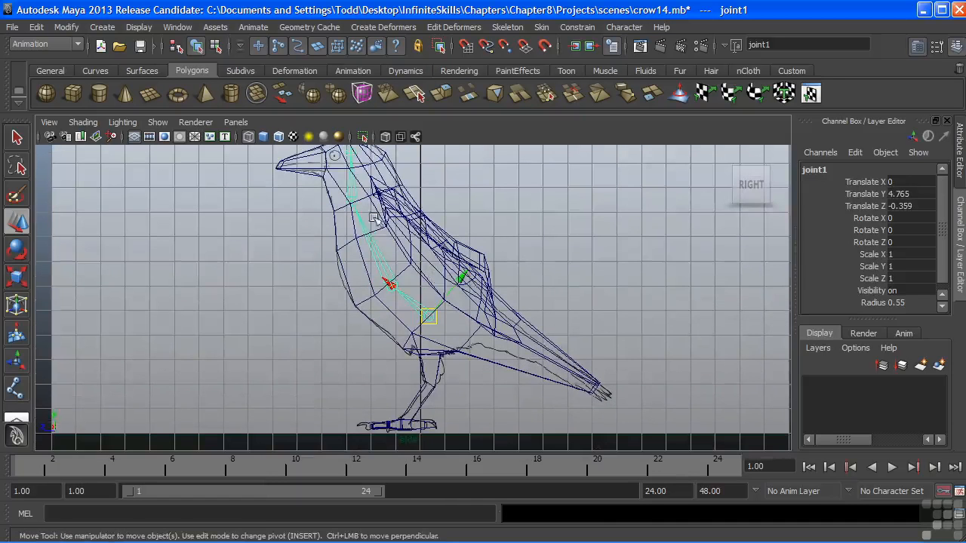
mouse_move(413, 278)
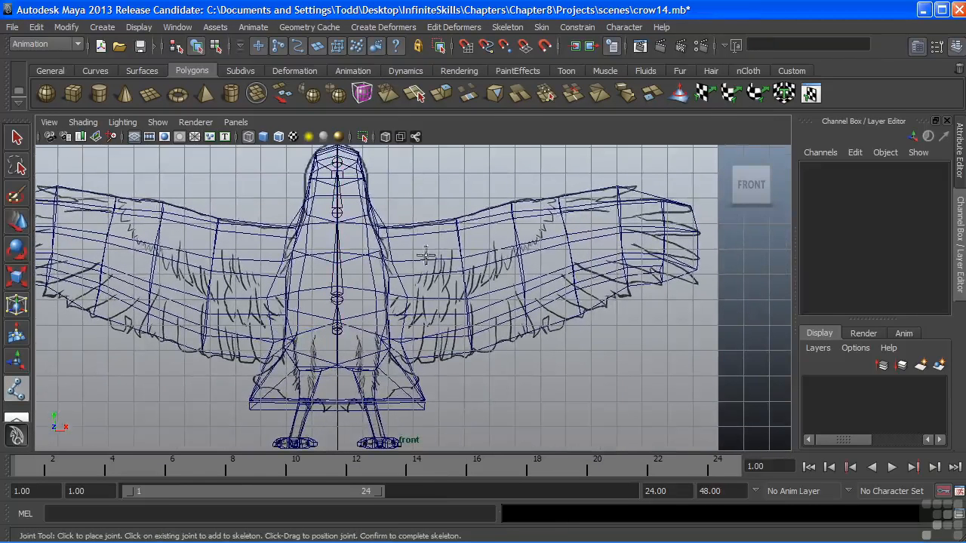
Place the wing joints from the shoulder out along the wing in the front view.
click(392, 262)
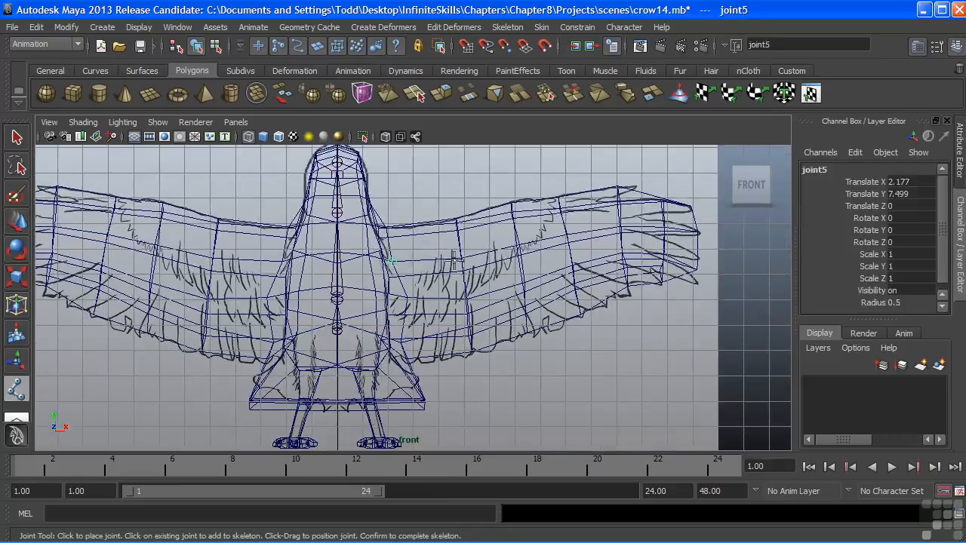
click(519, 243)
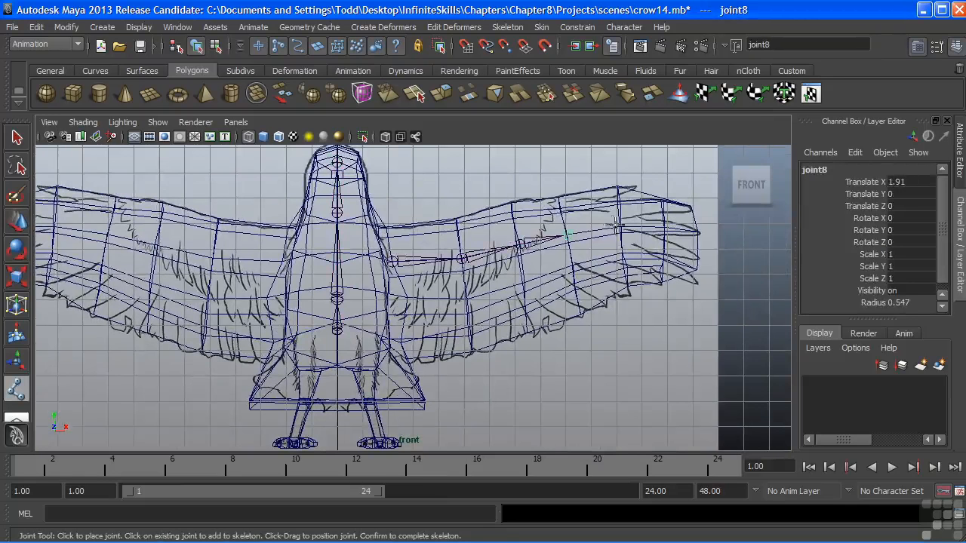
click(619, 226)
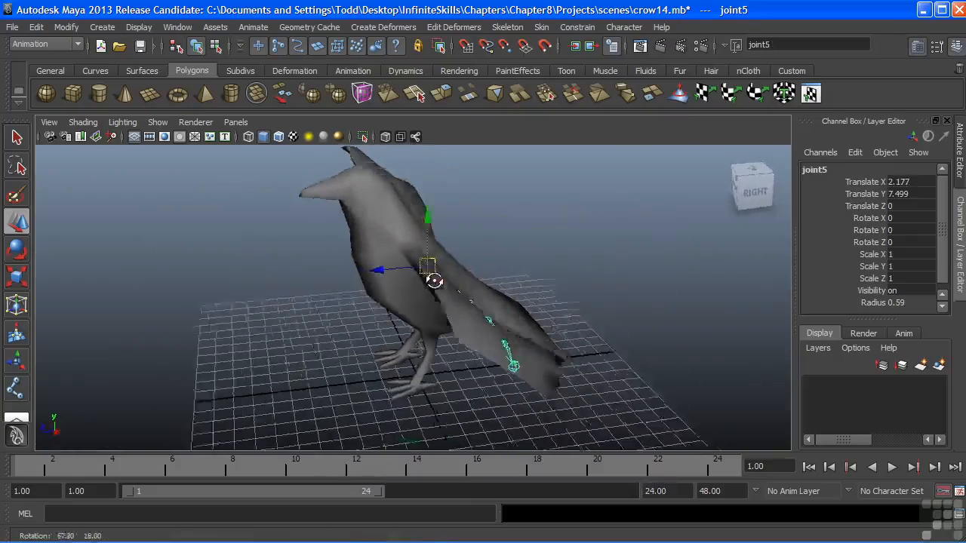
Push joint5 along Z so the wing chain sits inside the wing's depth.
drag(435, 282, 523, 310)
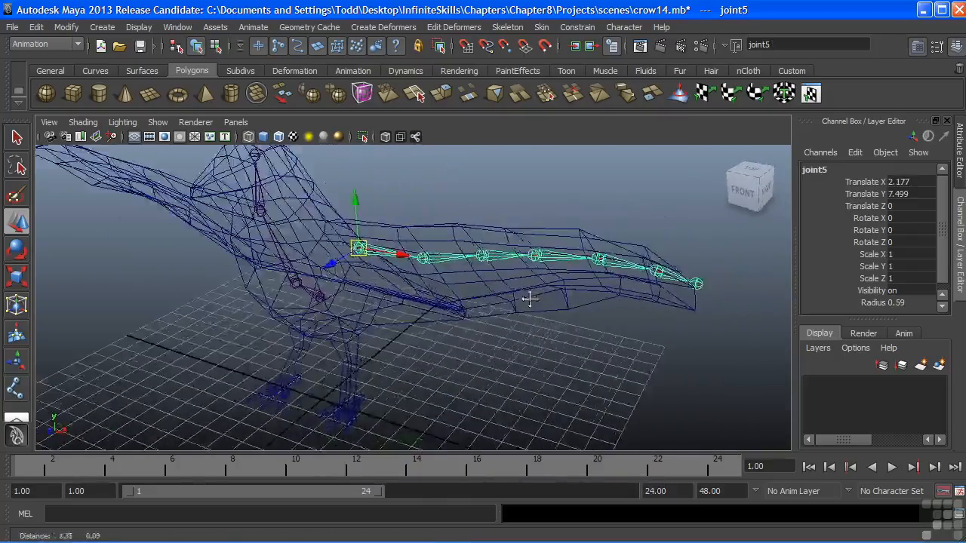
drag(528, 302, 419, 290)
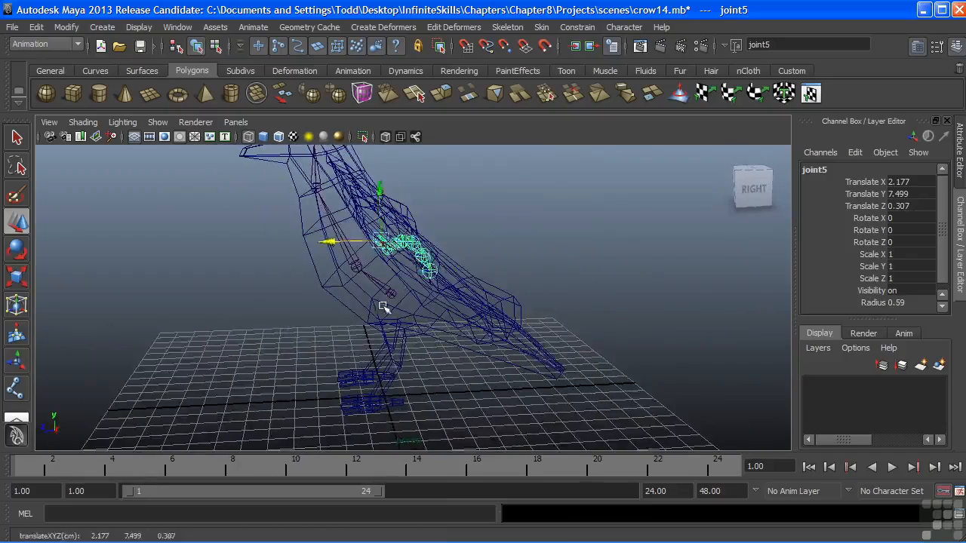
drag(384, 308, 507, 304)
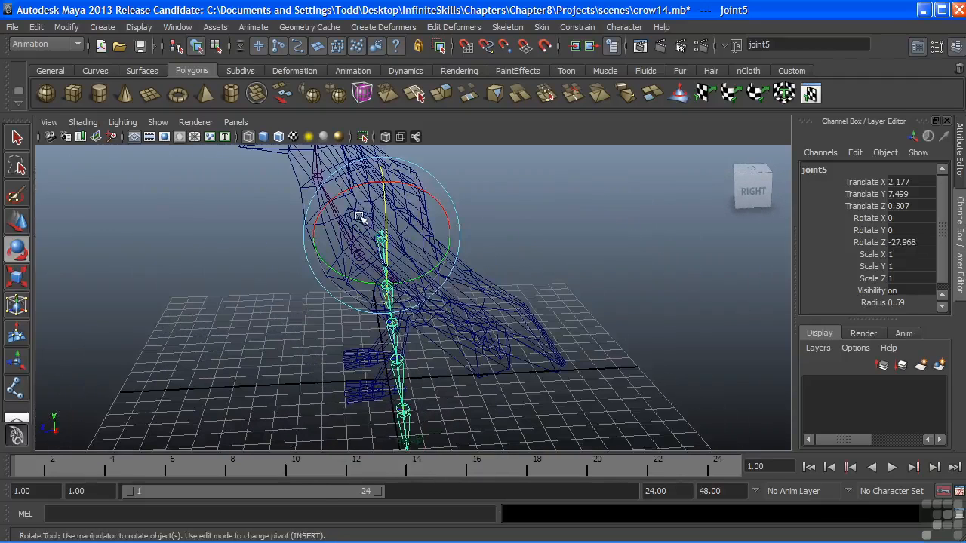
mouse_move(380, 238)
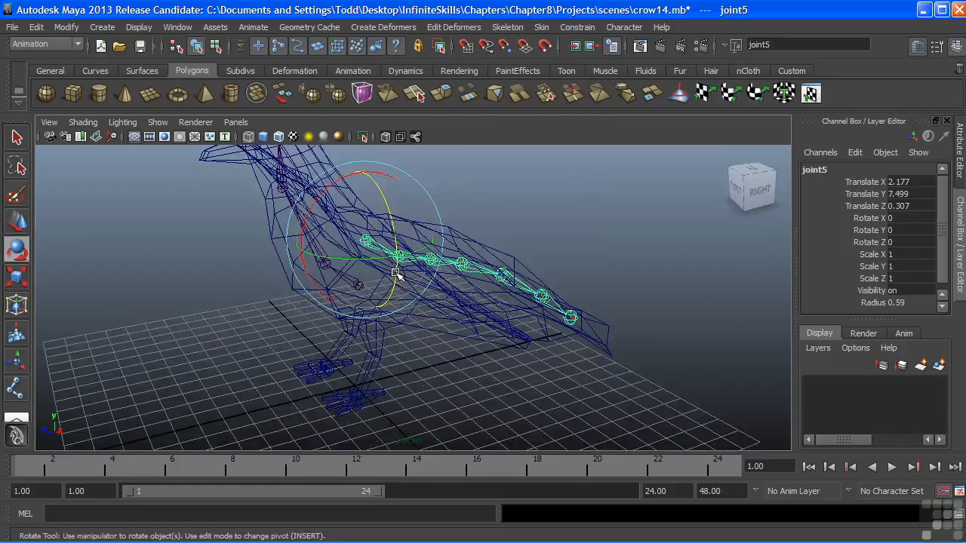
Rotate and nudge joint5 so the wing chain follows the wing's angle and sweep.
drag(395, 271, 329, 264)
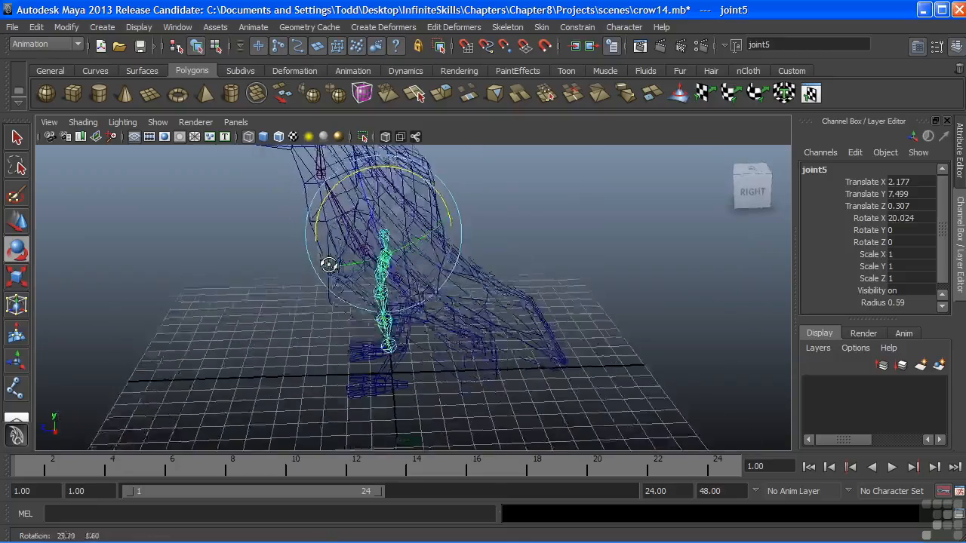
drag(329, 264, 513, 249)
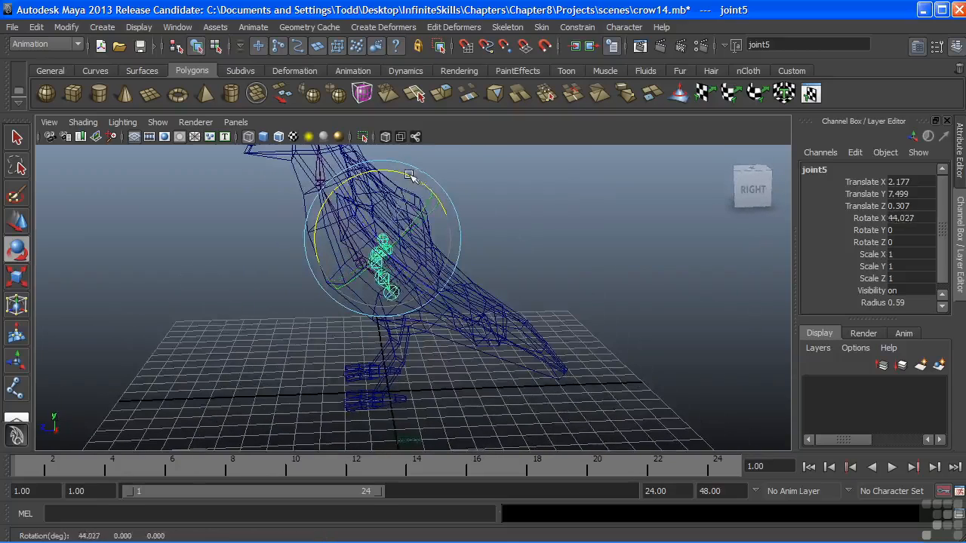
drag(410, 175, 415, 229)
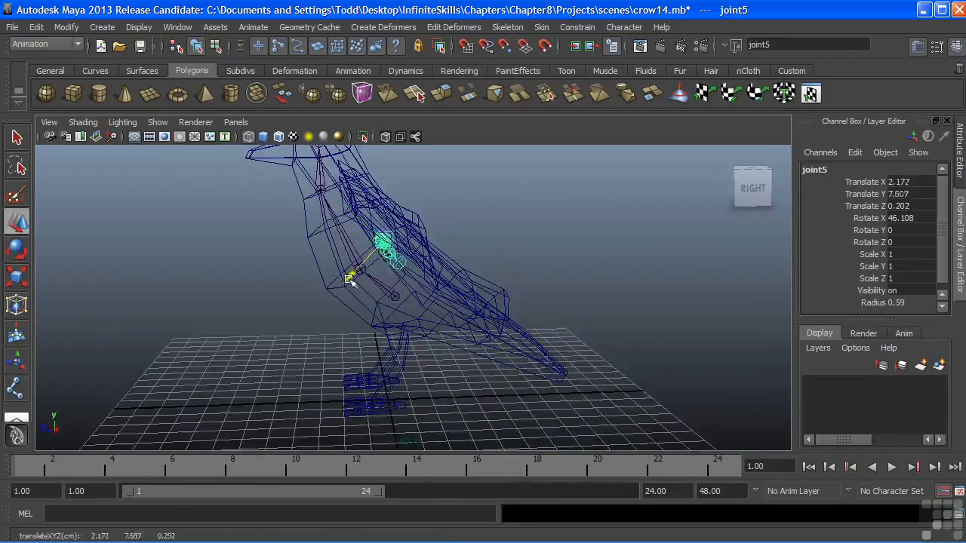
drag(350, 274, 426, 316)
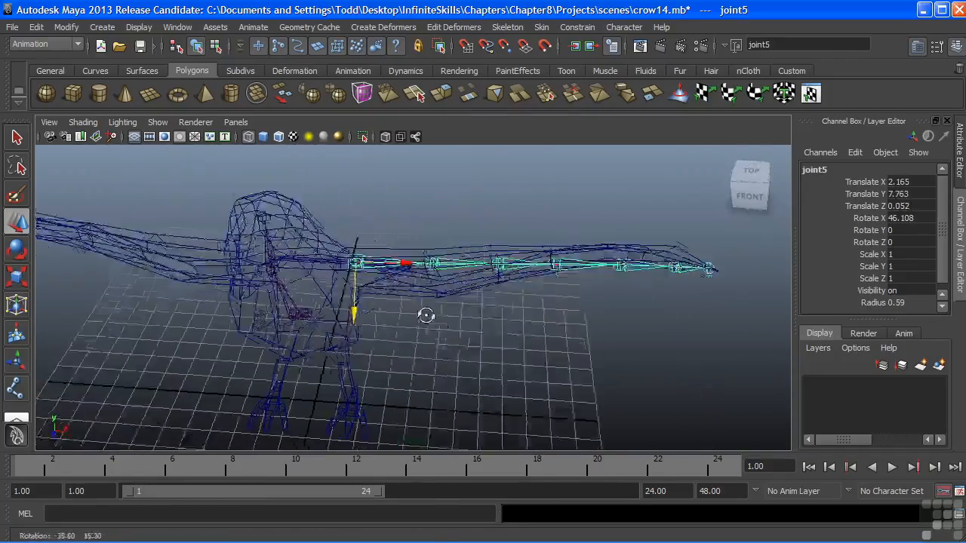
drag(426, 315, 501, 284)
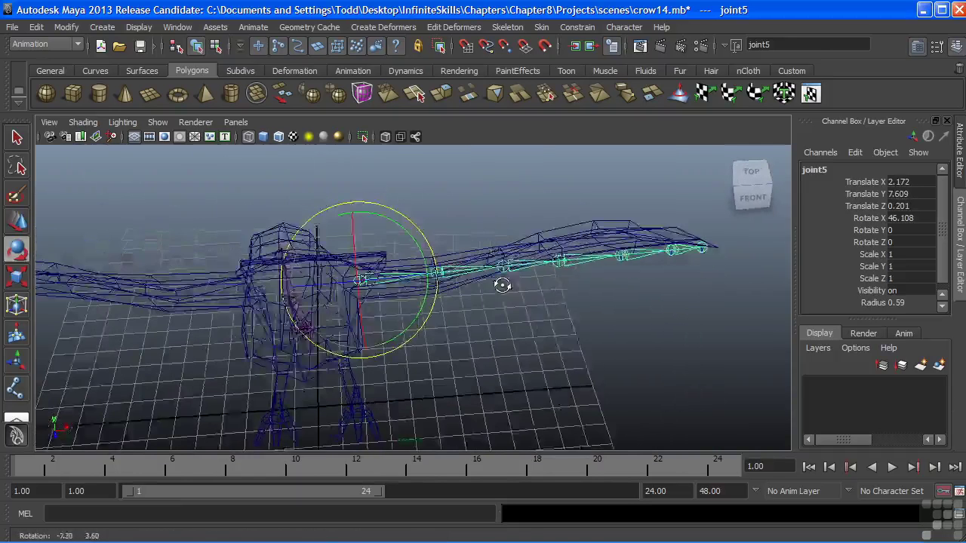
drag(503, 285, 380, 340)
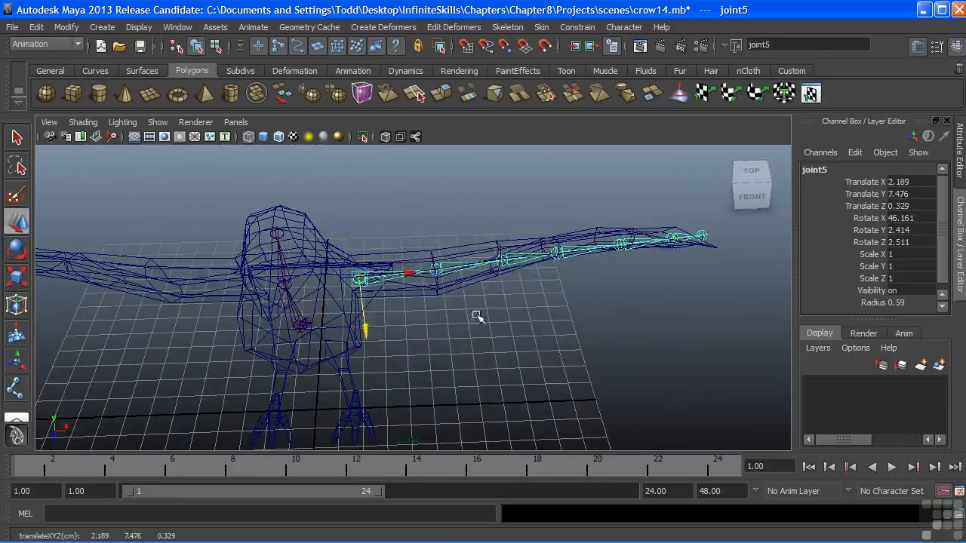
drag(476, 315, 544, 309)
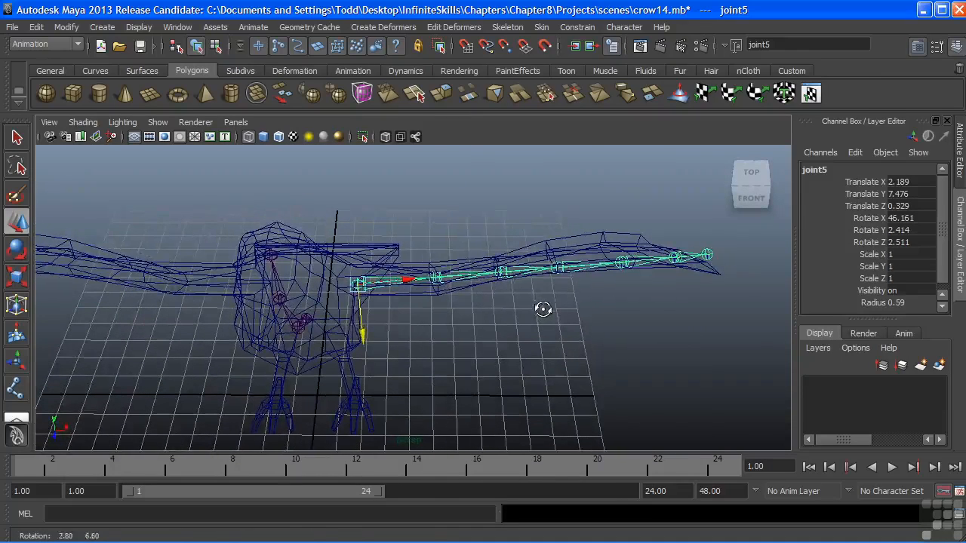
mouse_move(496, 323)
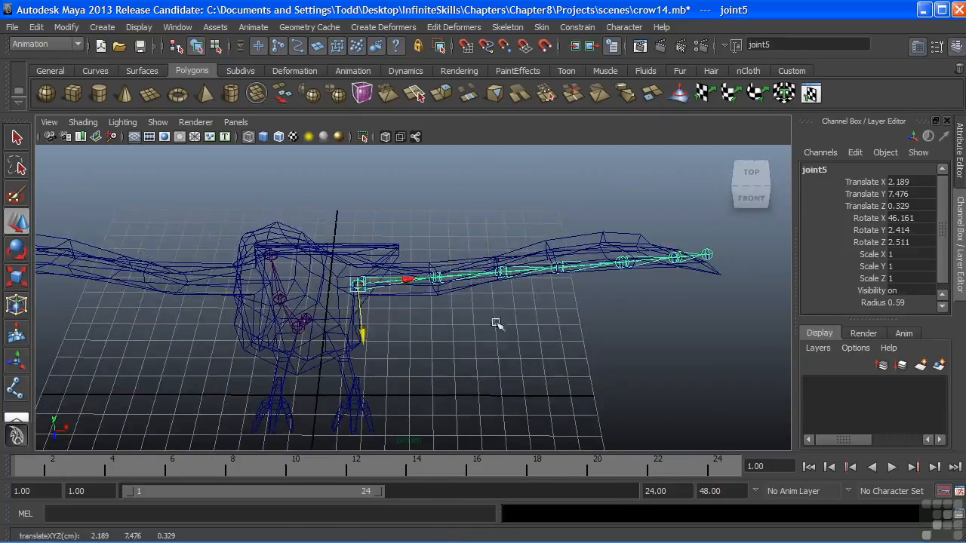
Move the wing-tip joint to fit the wing and inspect the chain's fit around the crow.
click(495, 265)
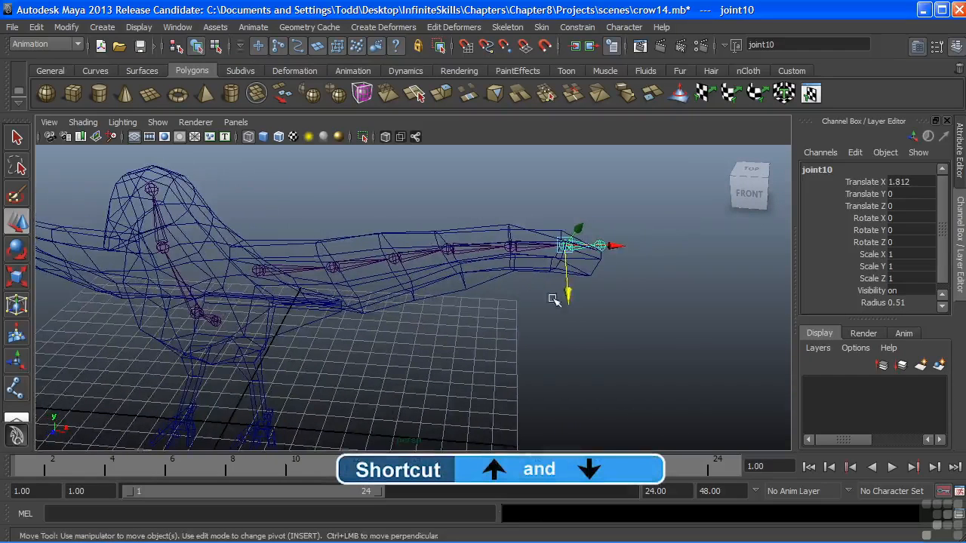
drag(566, 294, 567, 299)
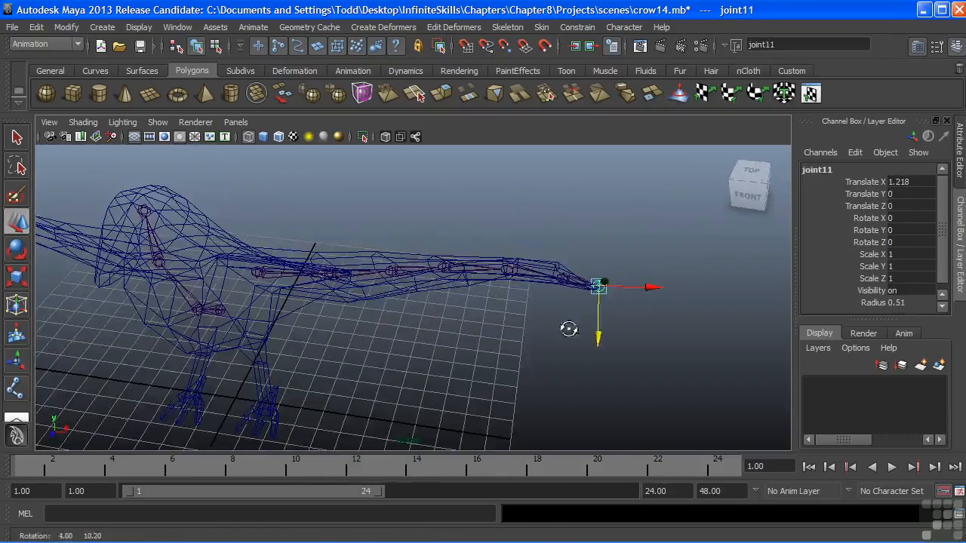
click(256, 272)
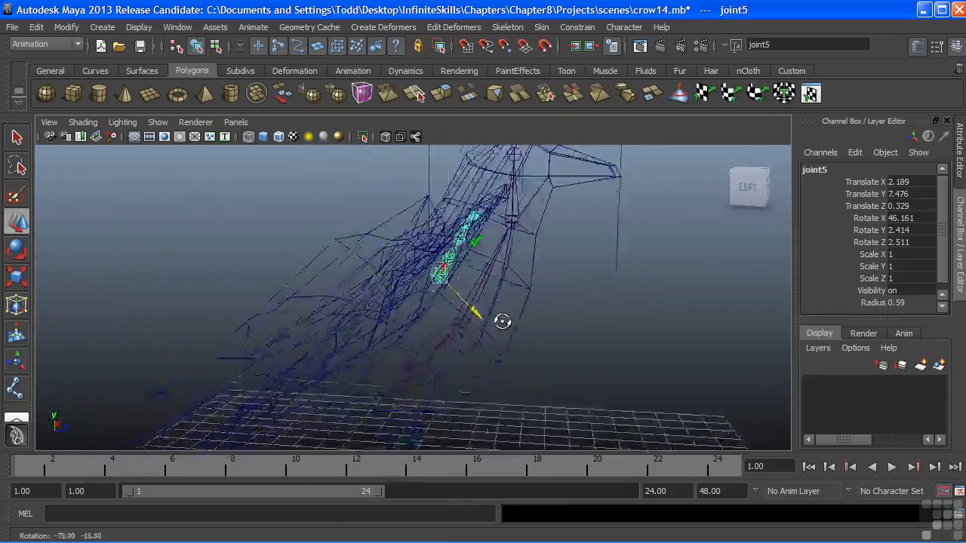
drag(501, 320, 193, 326)
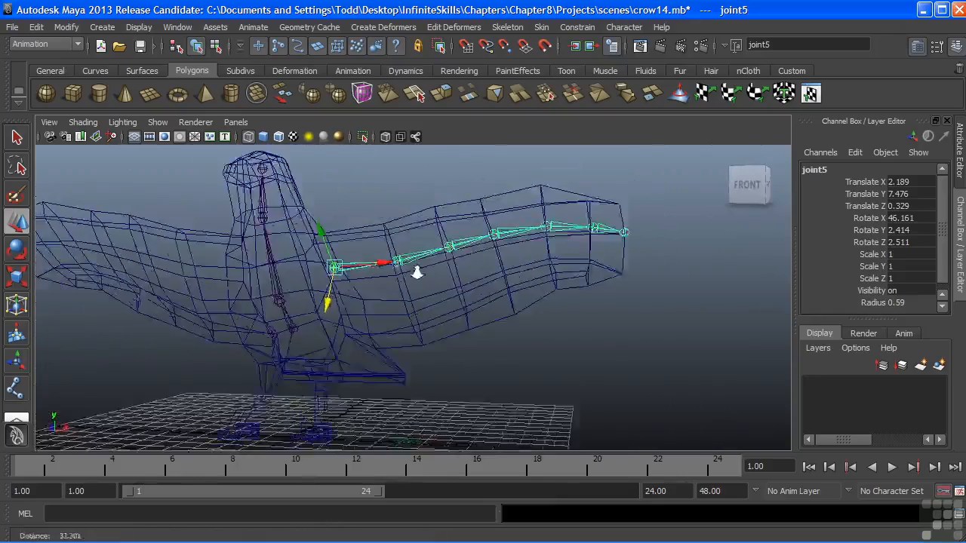
drag(415, 271, 483, 302)
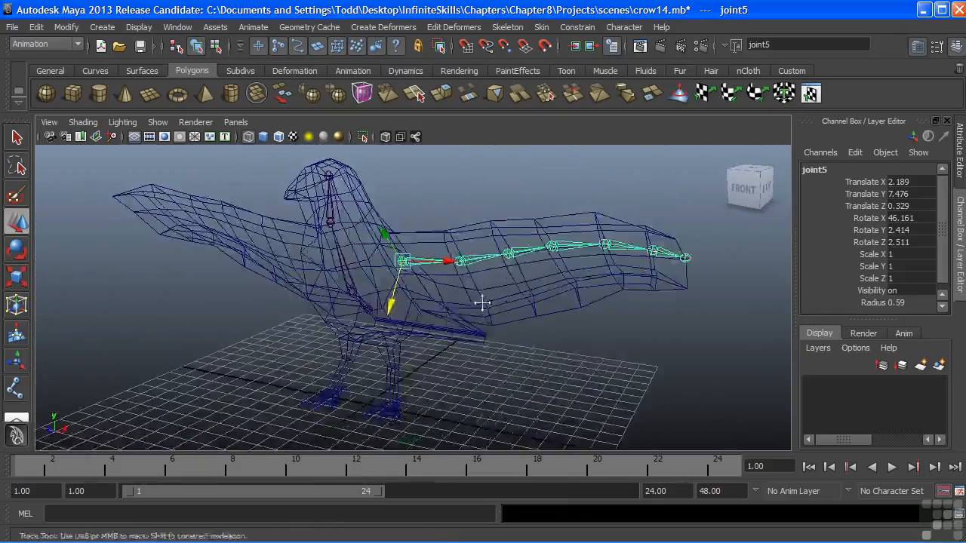
drag(483, 302, 476, 279)
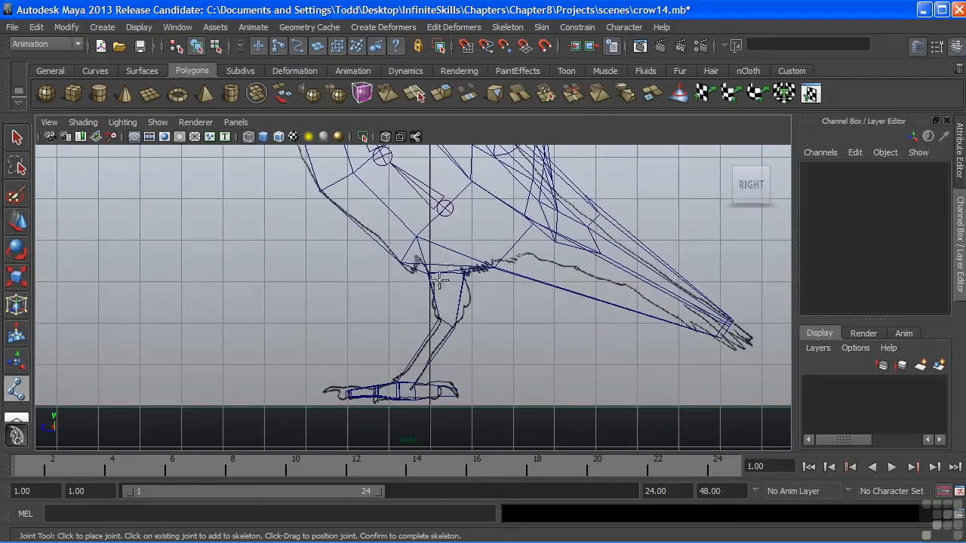
Place the leg chain's ankle and lower joints, then rotate joint13 to follow the shin.
click(440, 324)
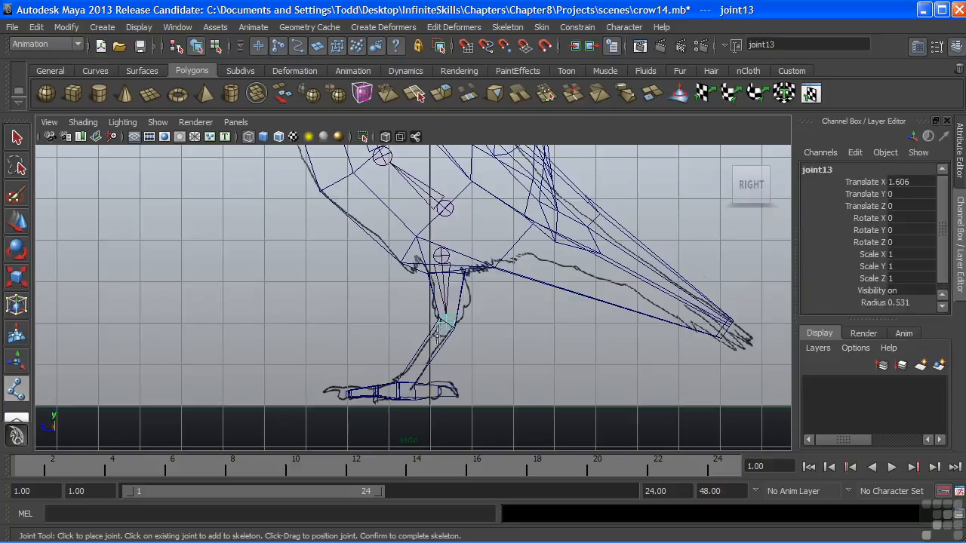
click(406, 390)
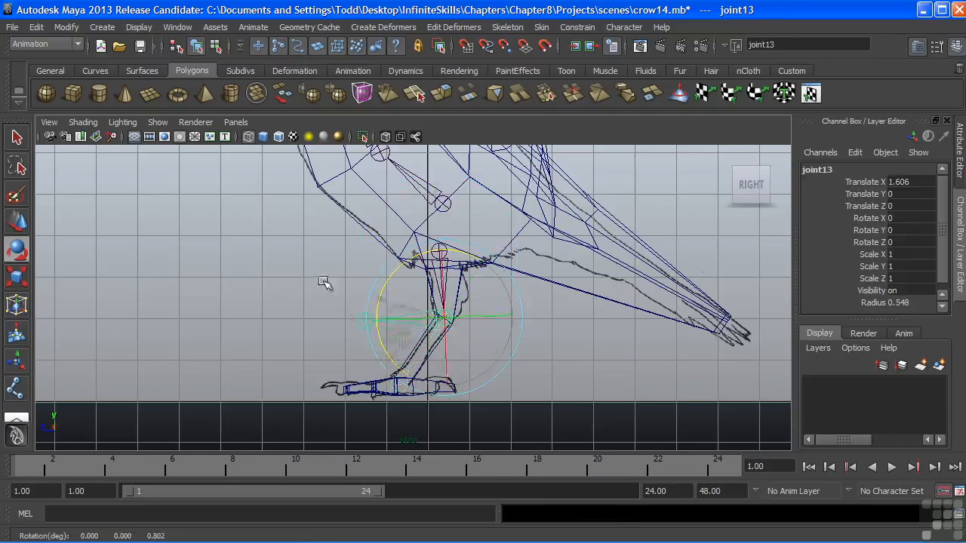
drag(324, 284, 380, 340)
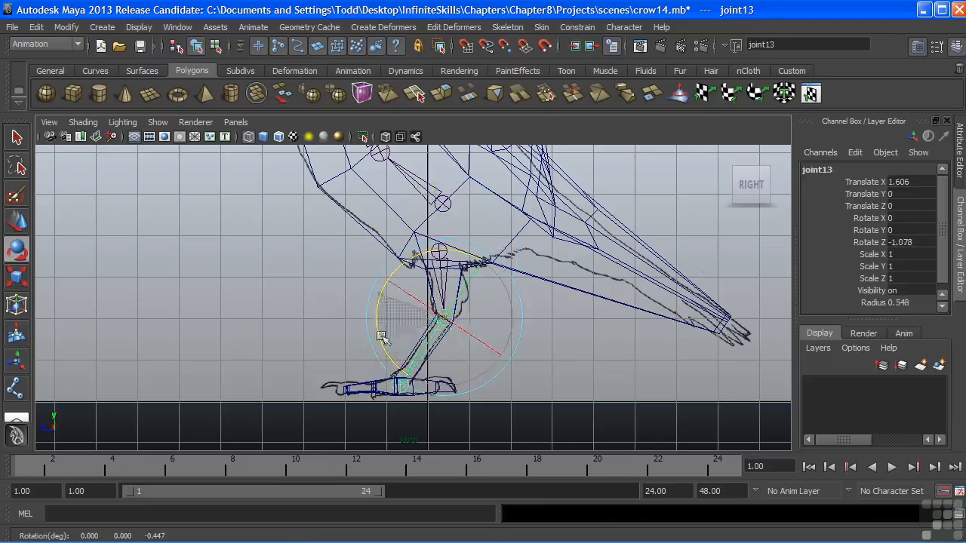
drag(380, 335, 359, 260)
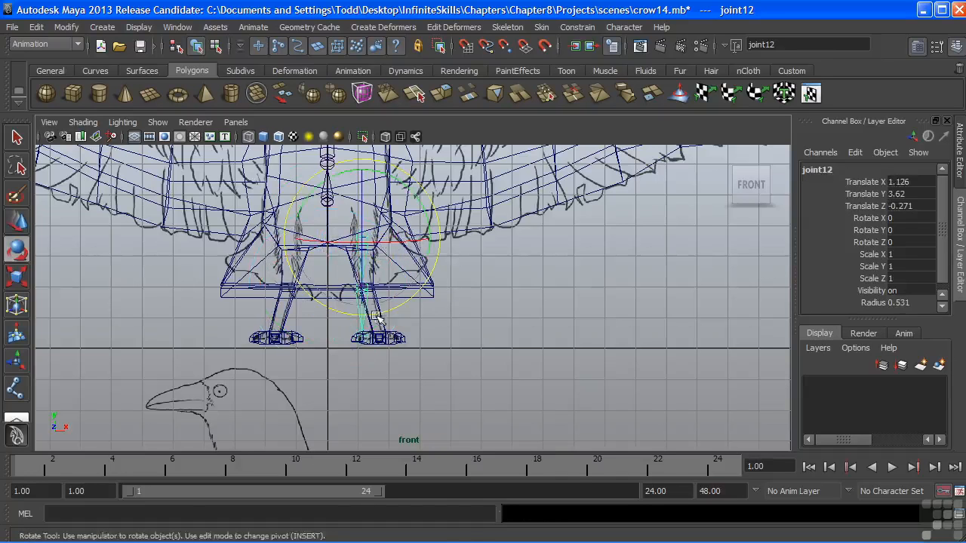
Rotate the leg joint to fit, then set the Move tool's axis to World.
drag(392, 317, 385, 312)
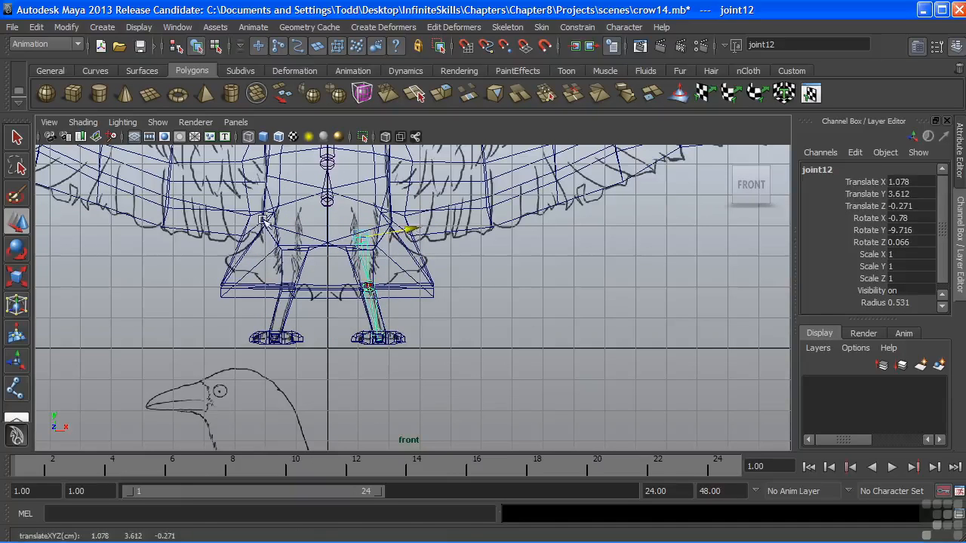
mouse_move(33, 219)
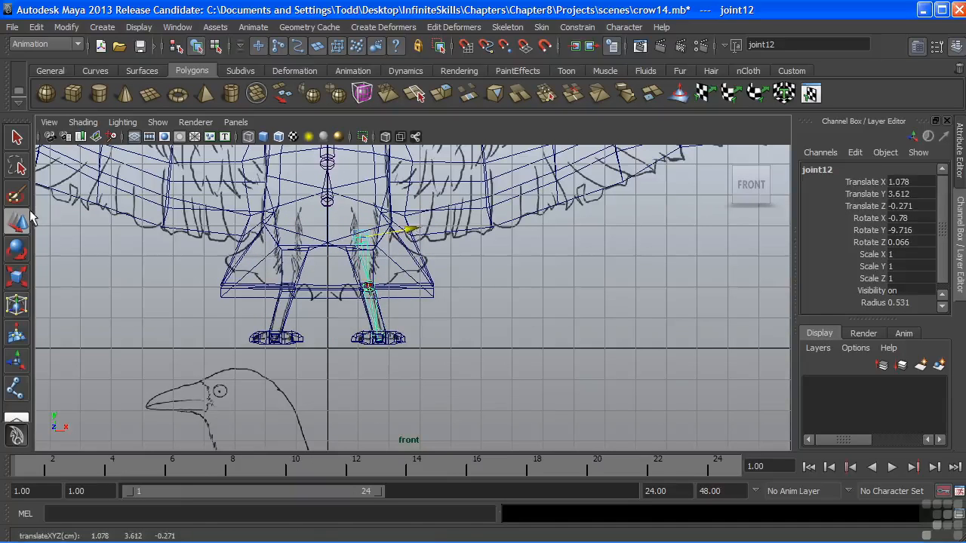
double_click(17, 194)
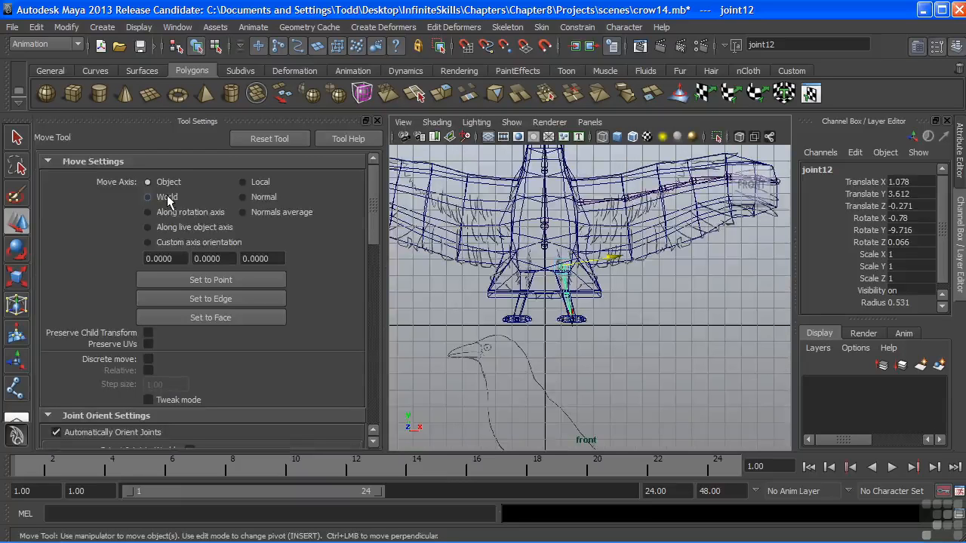
click(148, 196)
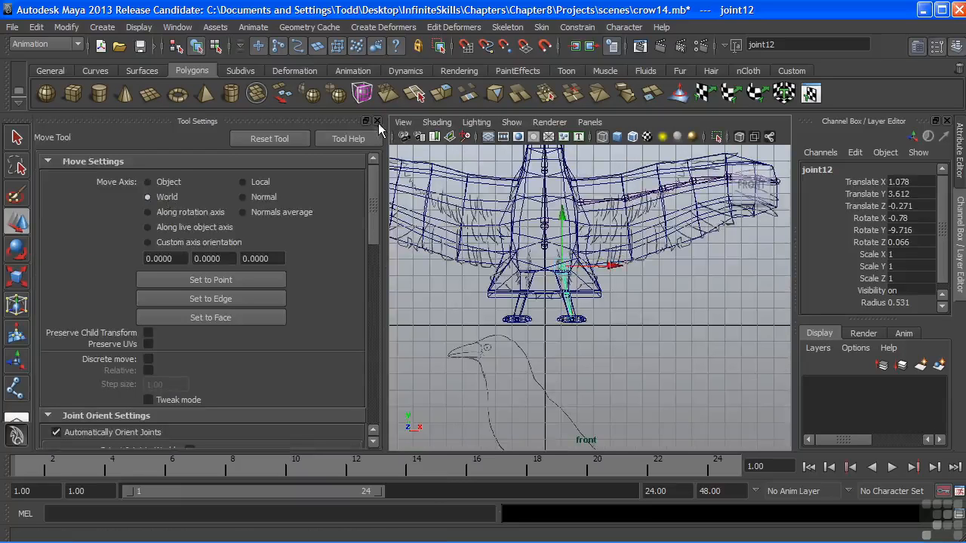
click(377, 120)
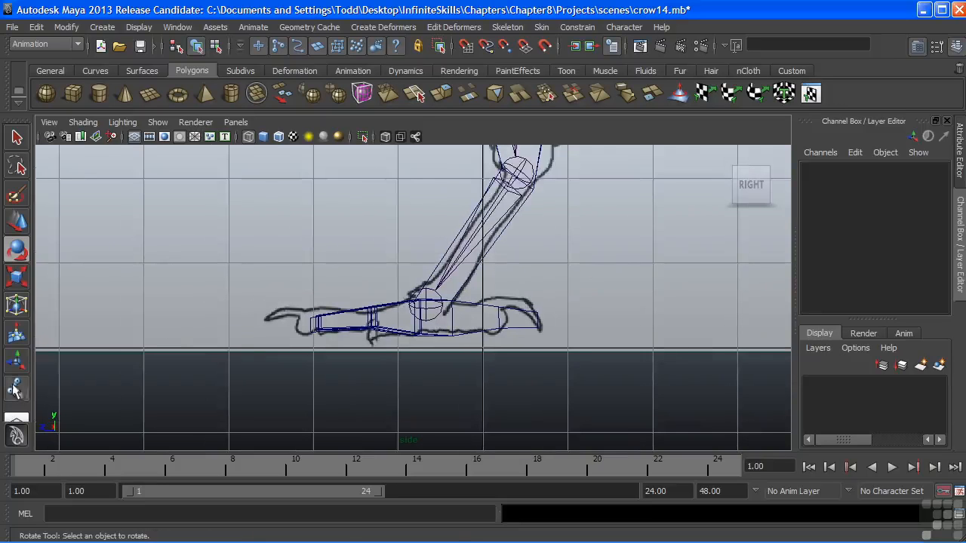
Place toe joint15 forward along the crow's foot with the Joint Tool.
click(17, 390)
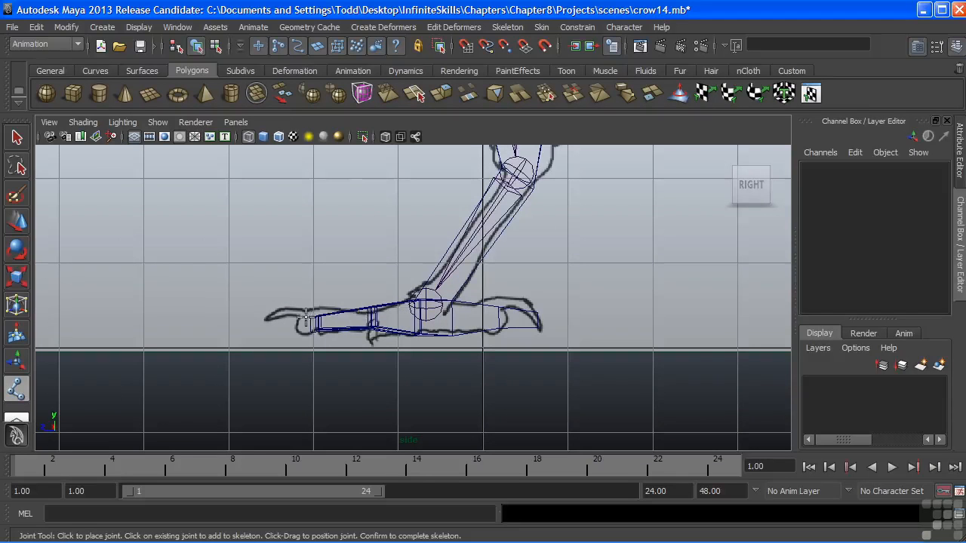
mouse_move(395, 312)
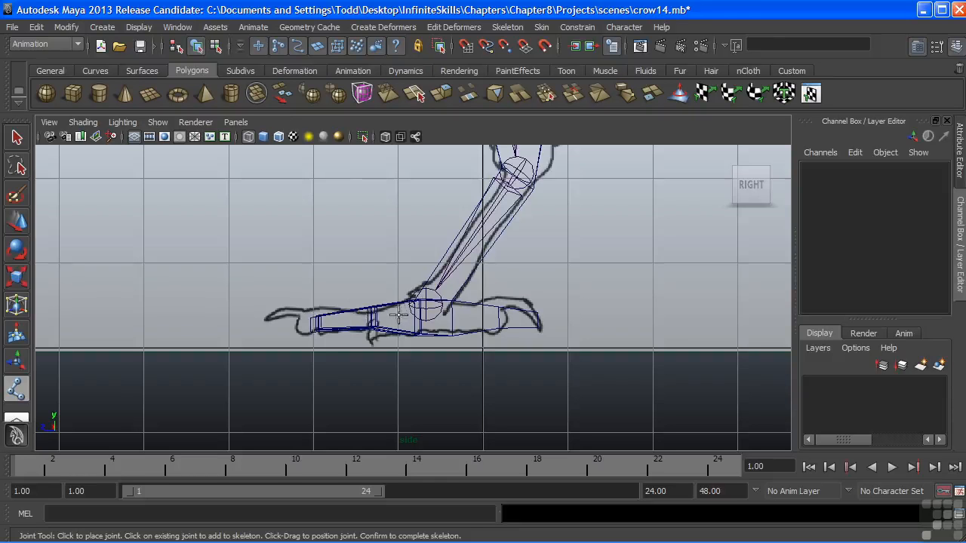
click(399, 315)
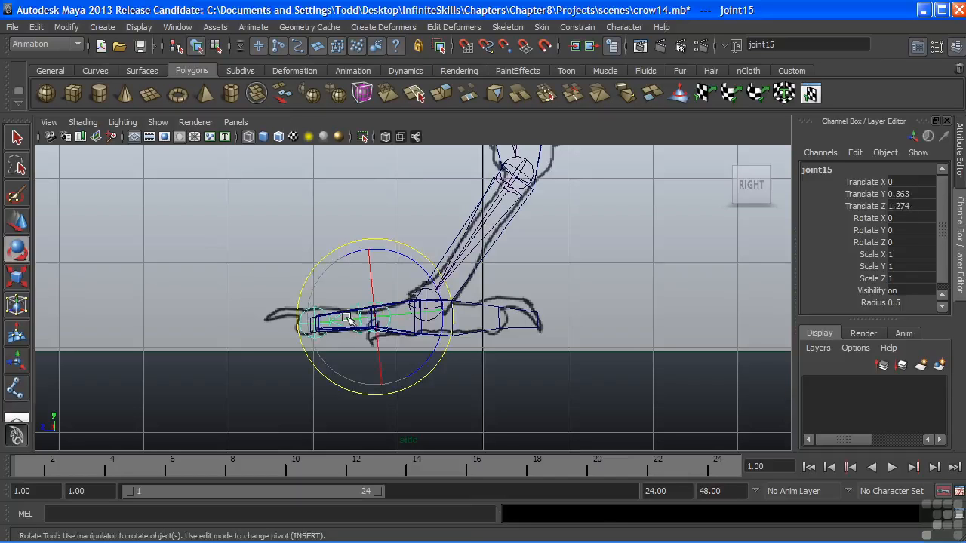
mouse_move(392, 320)
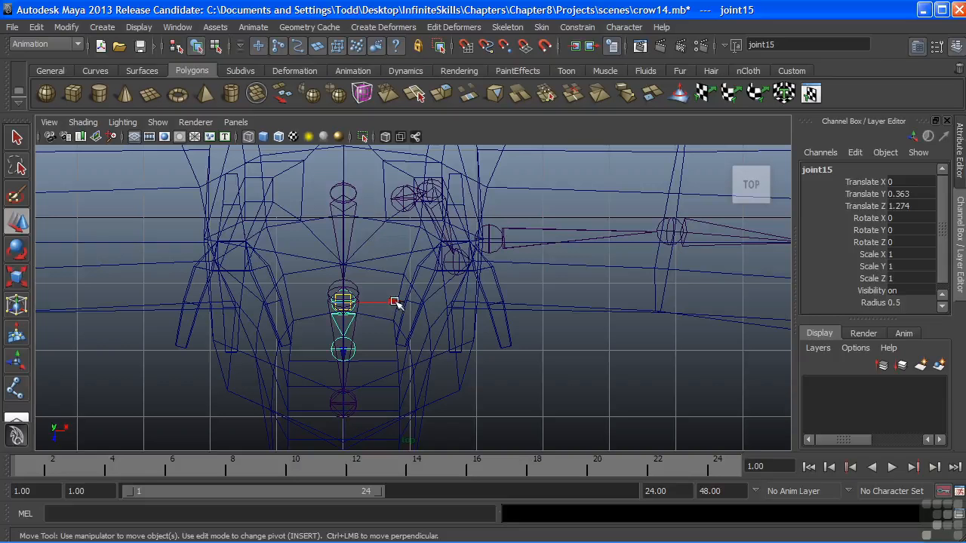
Move the toe chain under the foot and angle joint17 and joint18 outward, rotating rear joint19 to 180 in Y.
drag(395, 302, 510, 305)
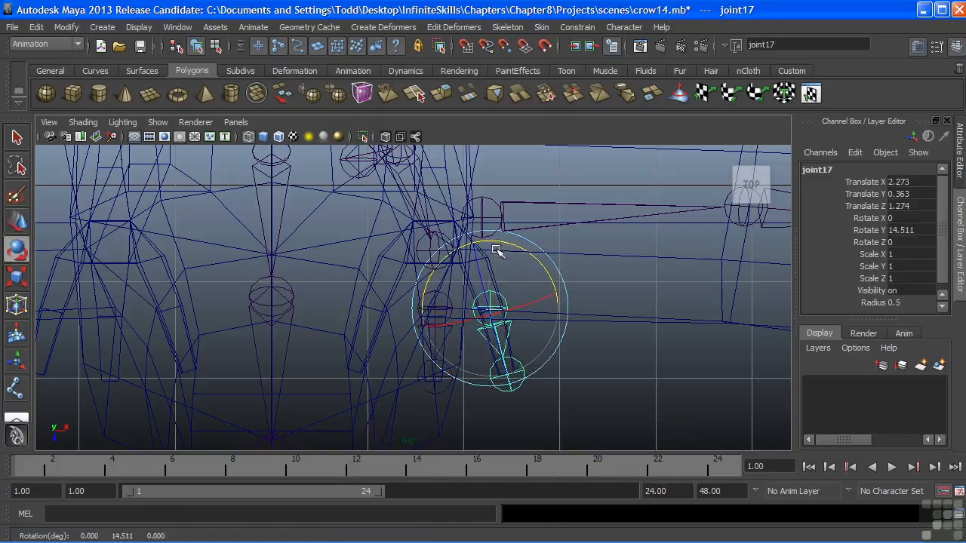
click(435, 305)
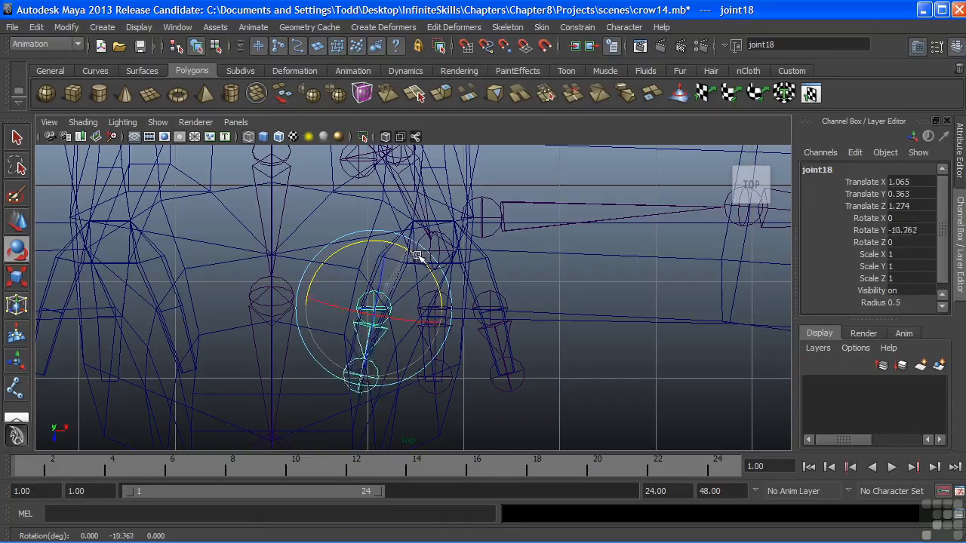
drag(415, 256, 461, 265)
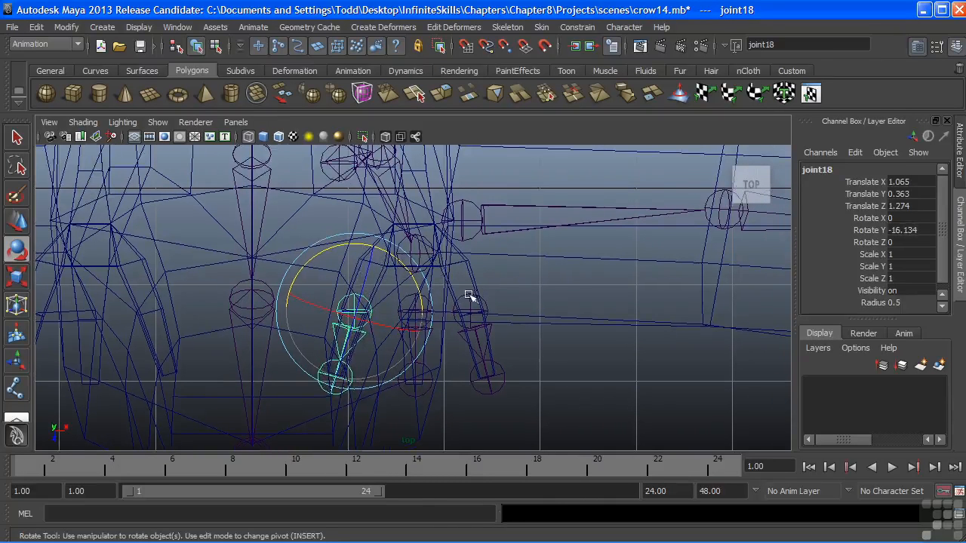
click(411, 385)
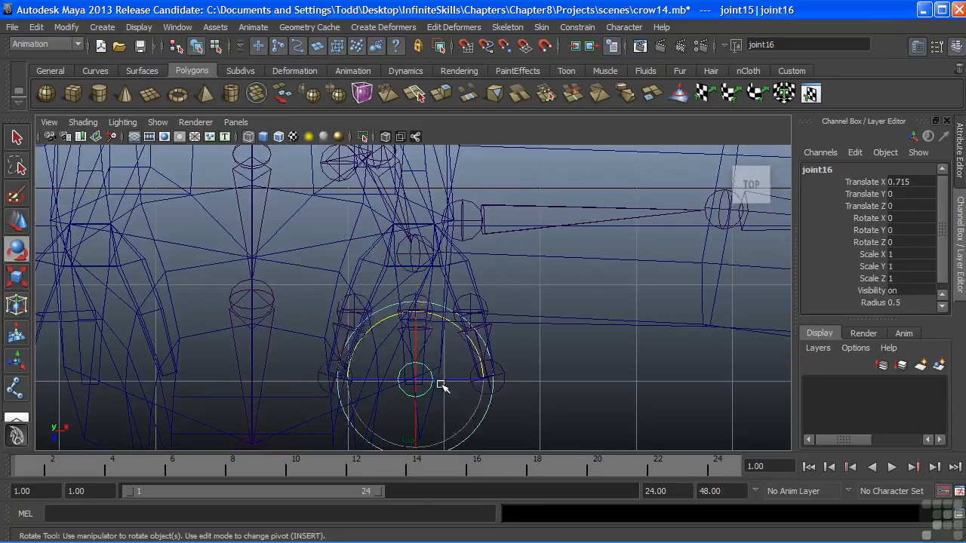
click(426, 243)
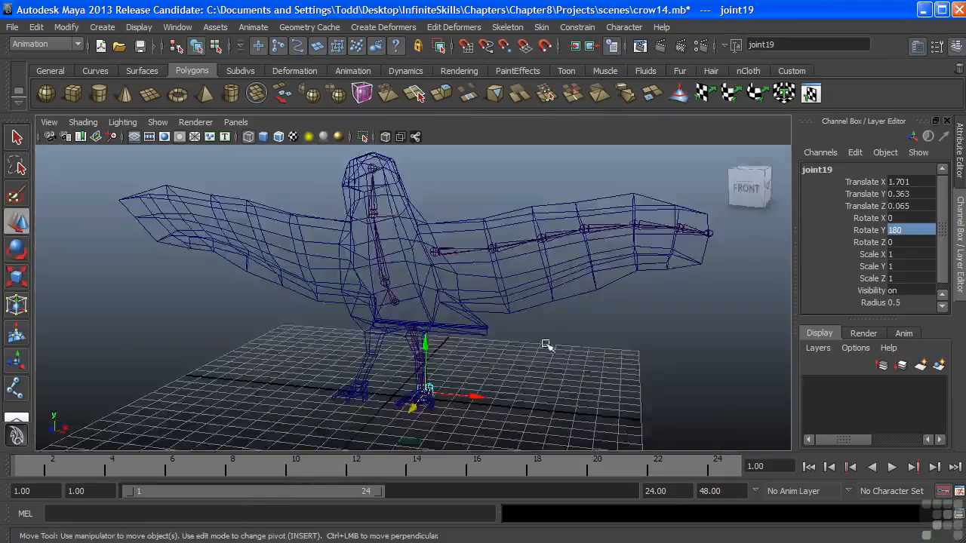
Frame the foot in perspective and parent the toe chain roots to the ankle joint.
drag(546, 347, 453, 268)
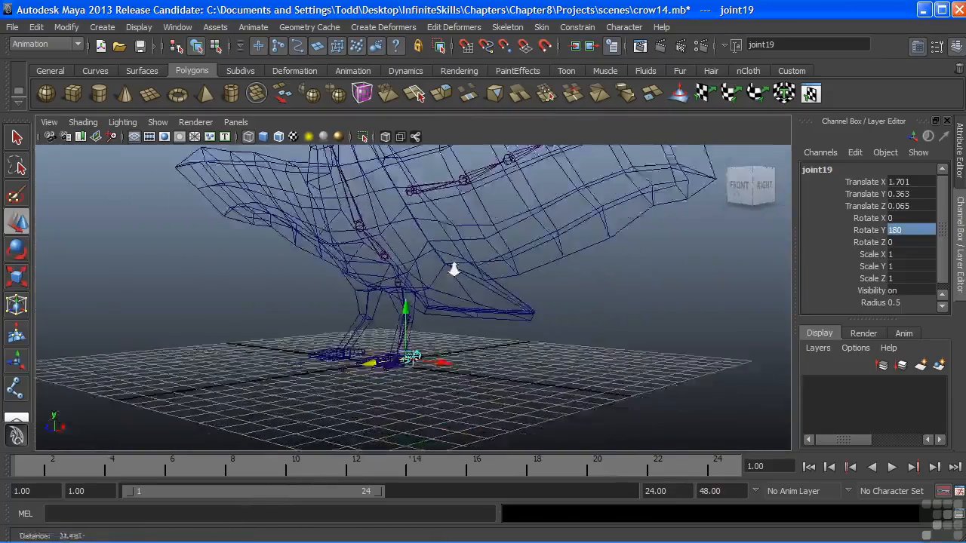
drag(452, 269, 426, 302)
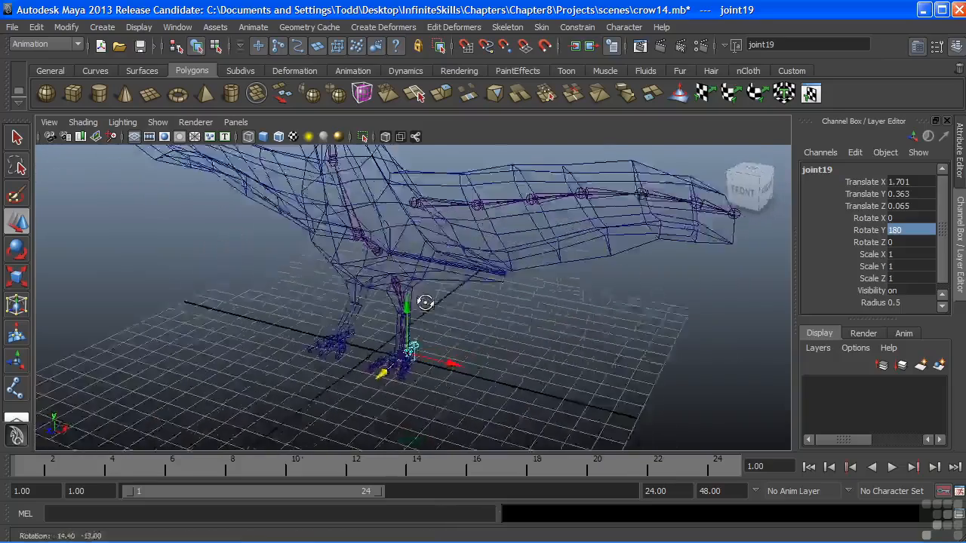
drag(426, 302, 483, 290)
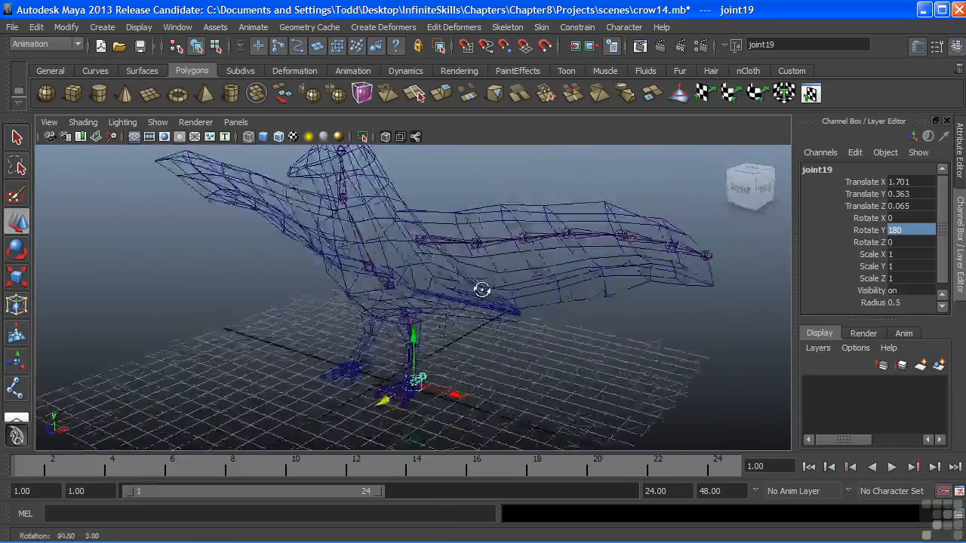
drag(483, 290, 408, 263)
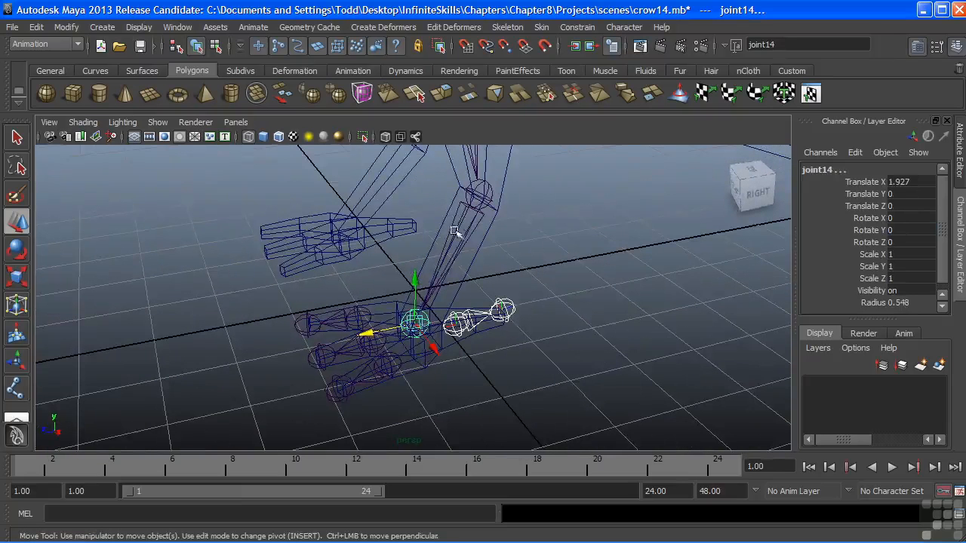
mouse_move(411, 347)
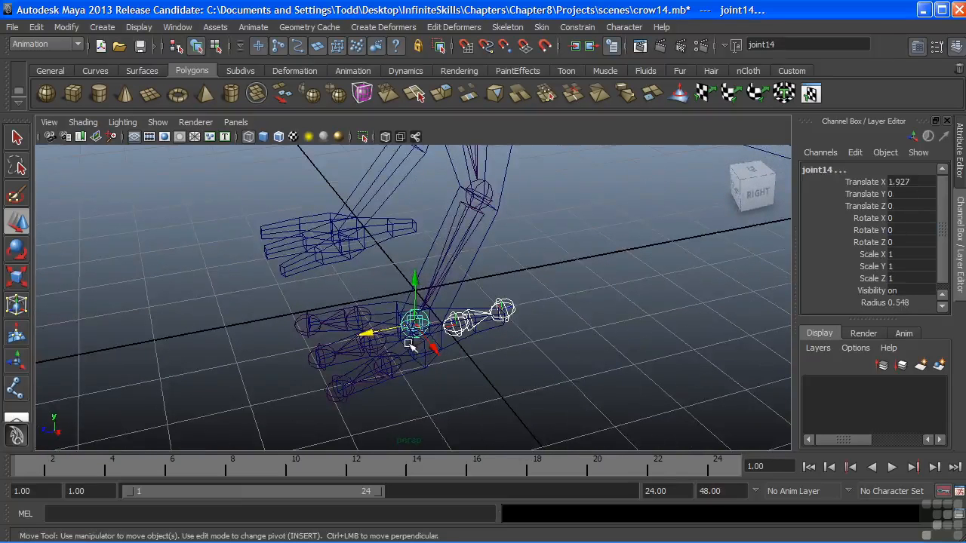
key(p)
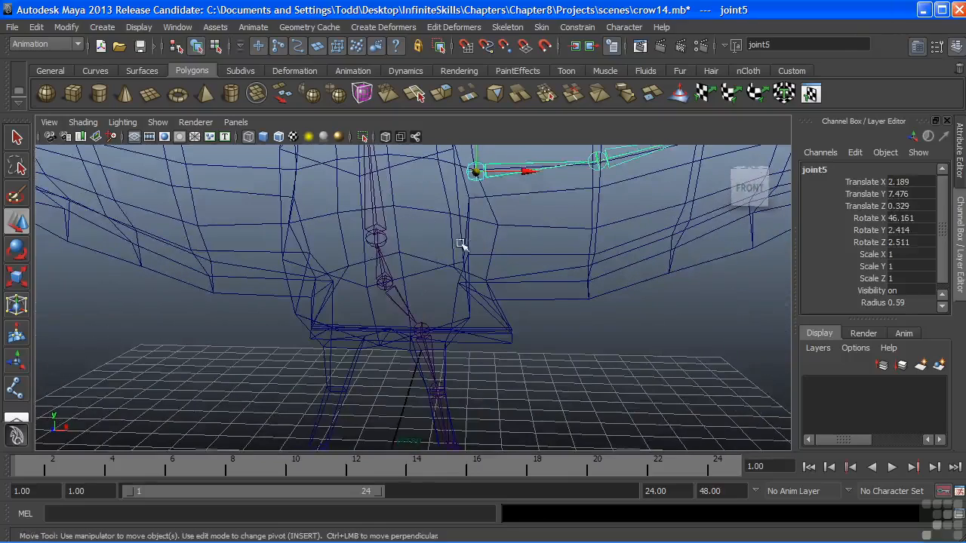
Parent wing root joint5 to the spine joint, giving it new local translate values.
drag(460, 245, 473, 271)
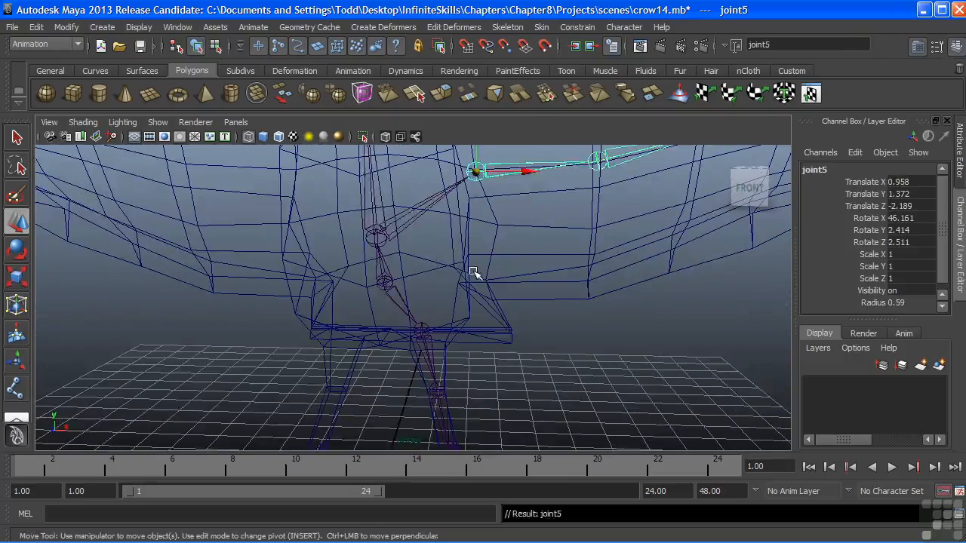
drag(475, 271, 354, 339)
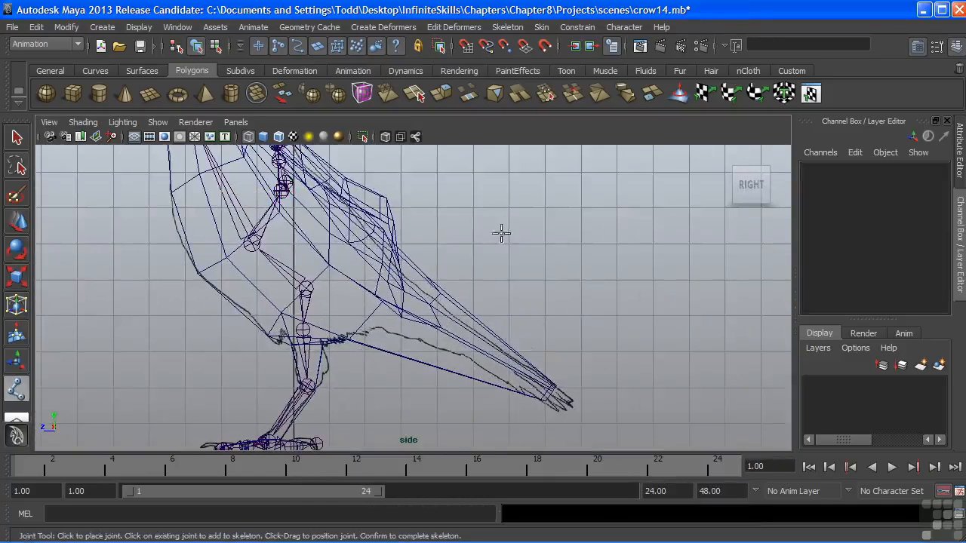
Place tail chain joints from joint20 down the crow's tail and finish the chain.
click(377, 294)
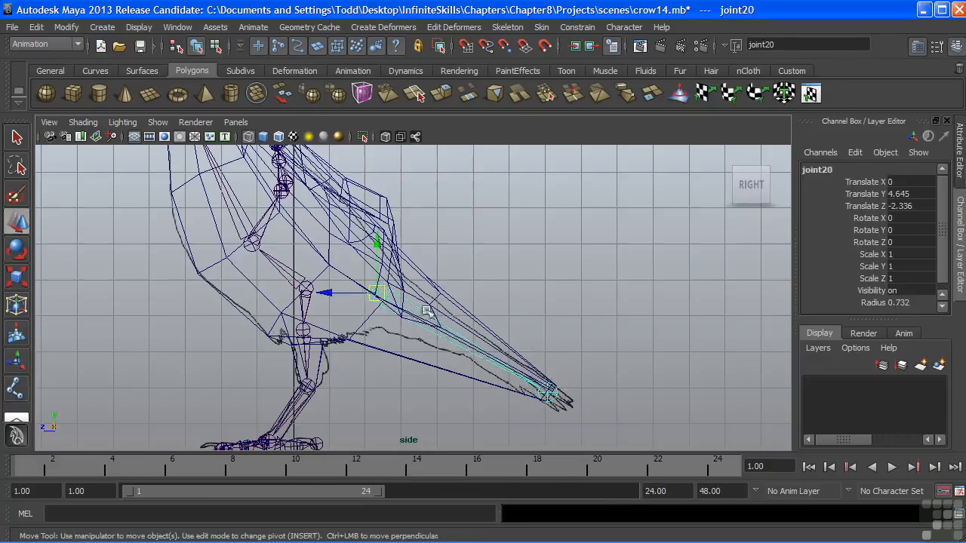
key(shift)
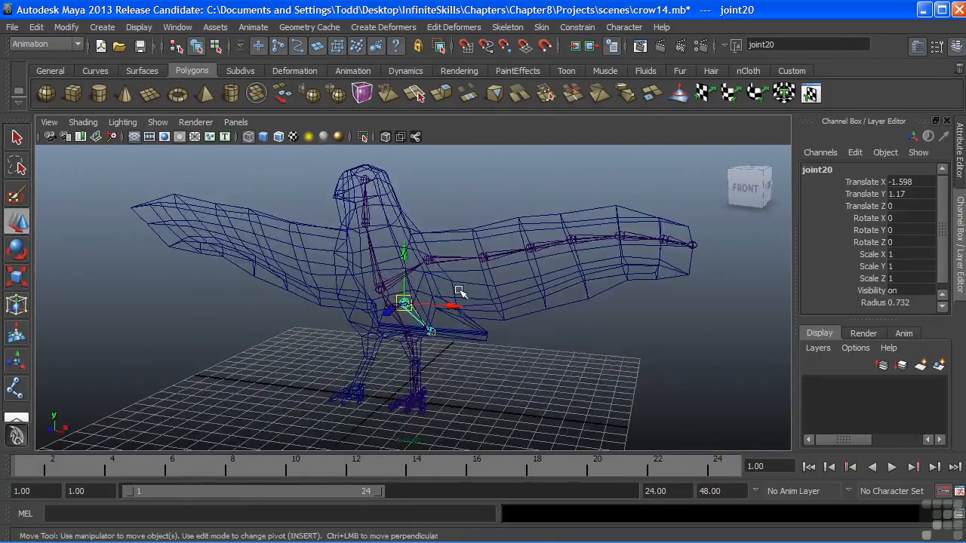
mouse_move(169, 245)
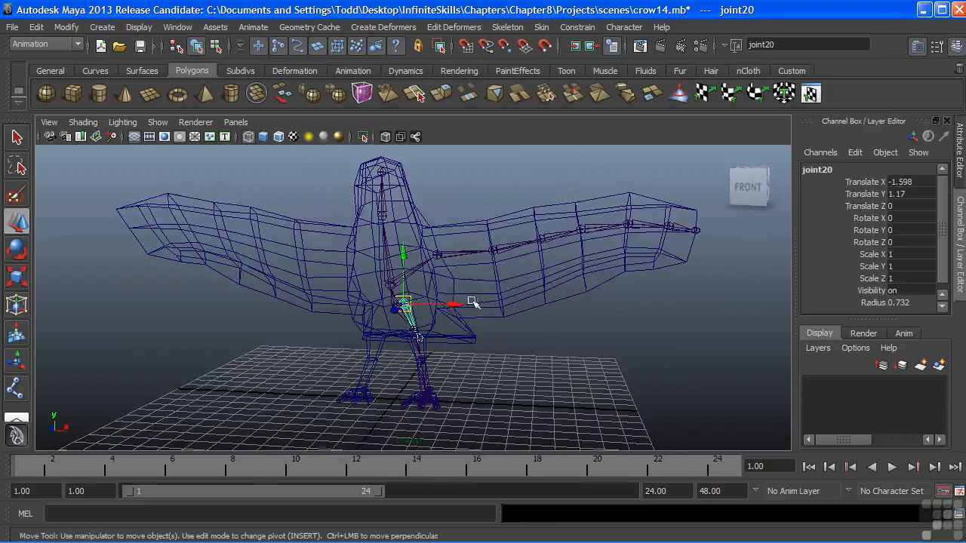
mouse_move(486, 275)
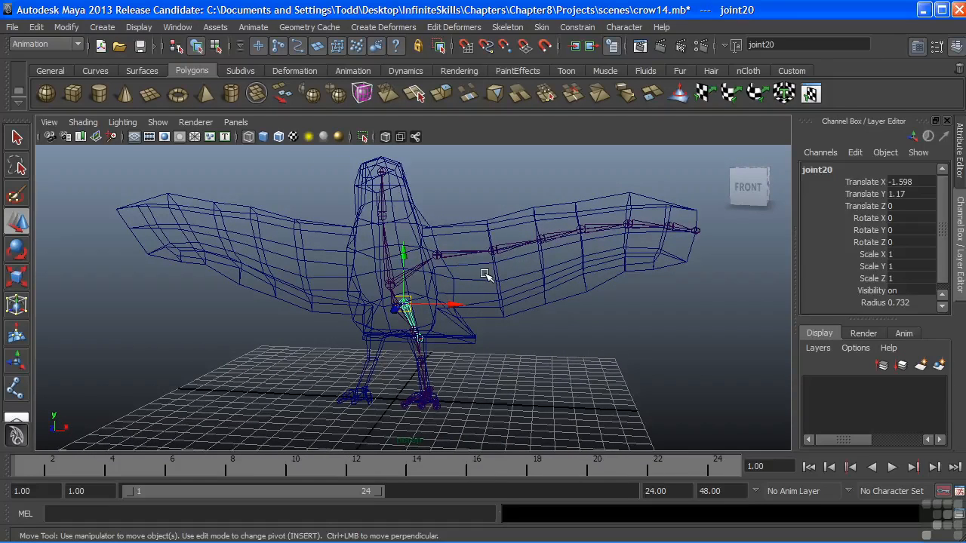